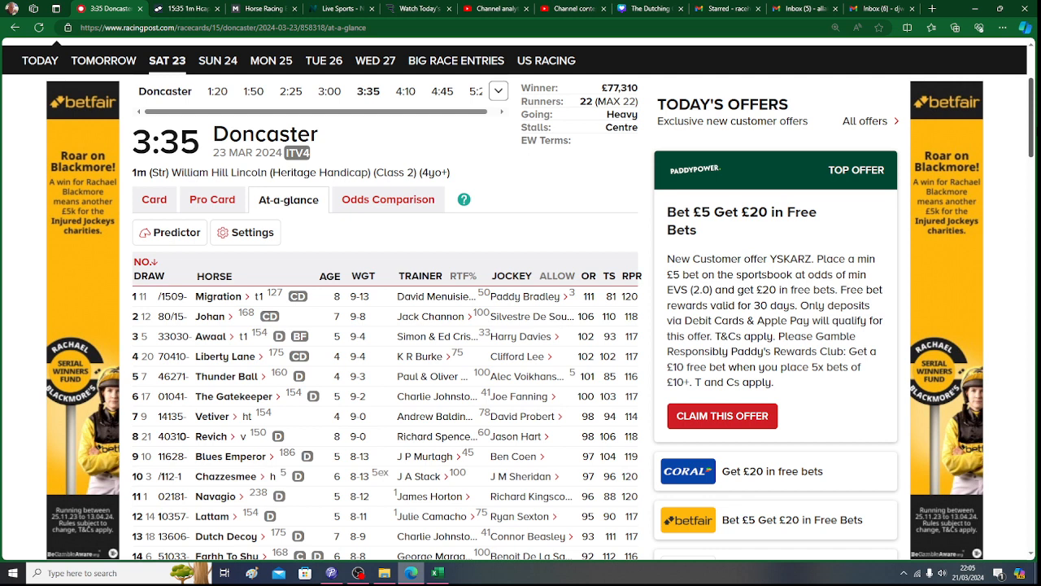
- Return to the Doncaster 15.35 dutching sheet and review The Gatekeeper, Dutch Decoy and other runner cells
scroll("down", 3)
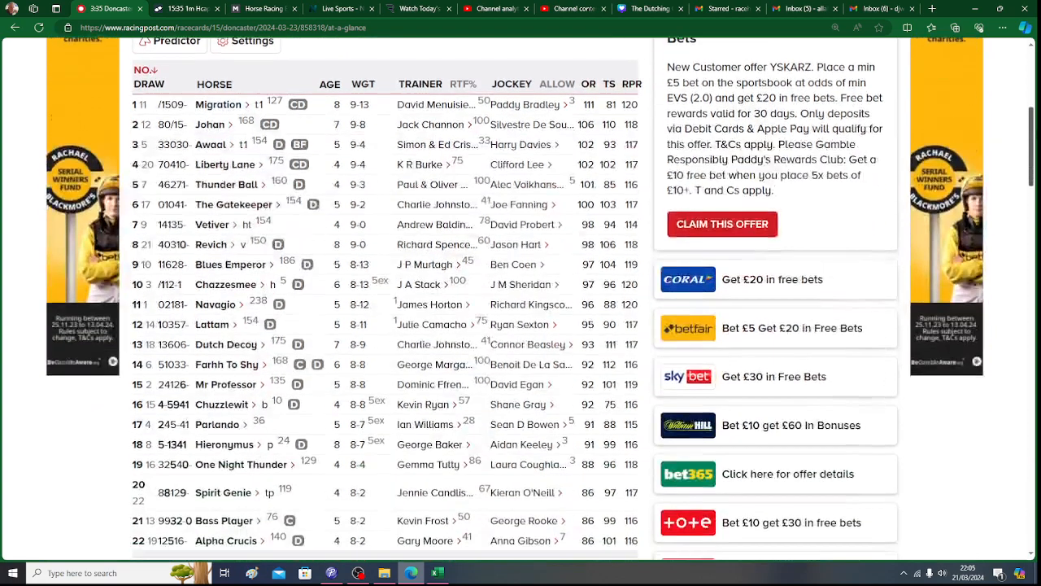
scroll("down", 3)
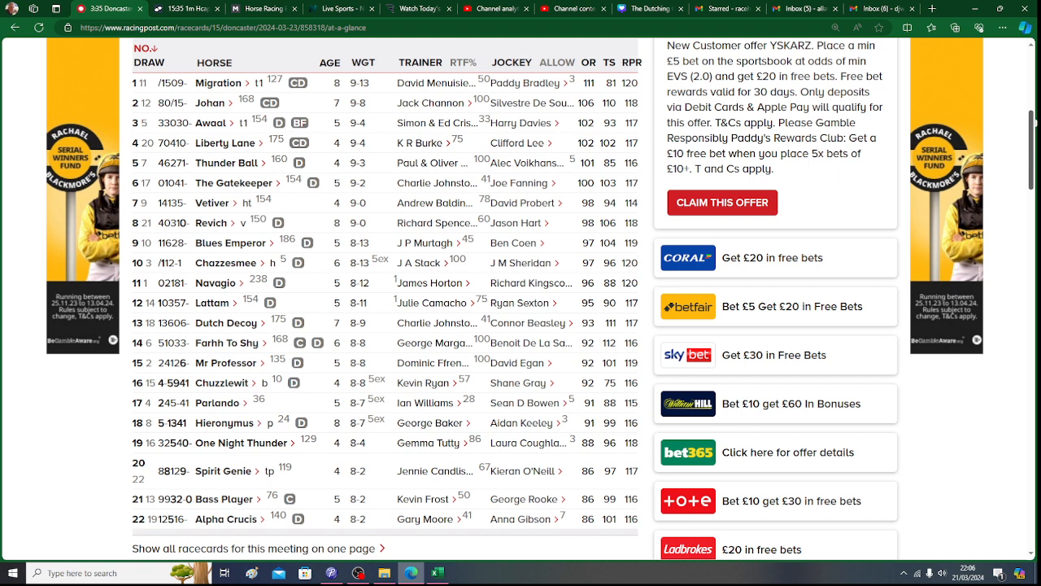
mouse_move(644, 410)
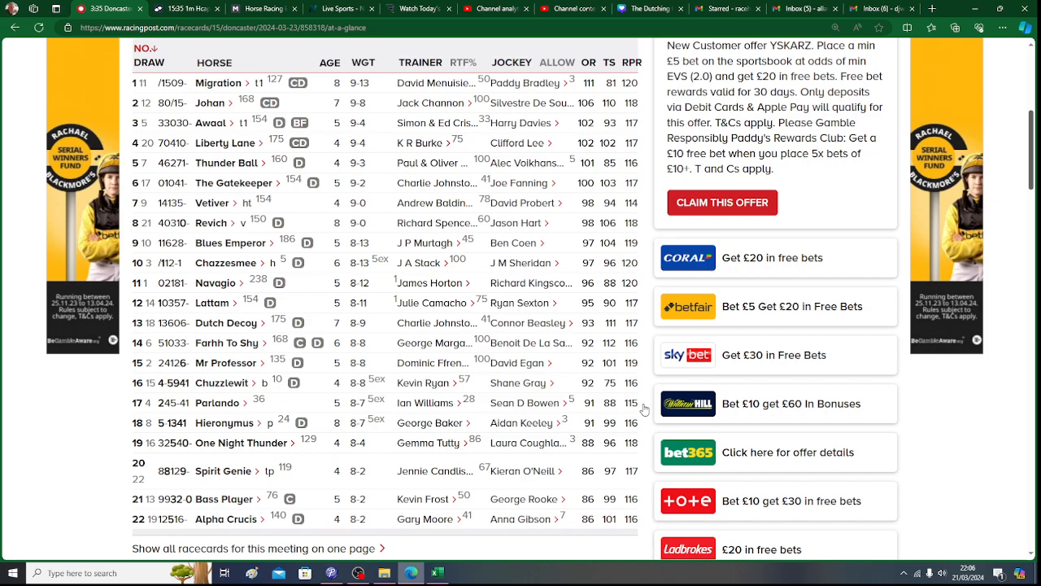
left_click(436, 573)
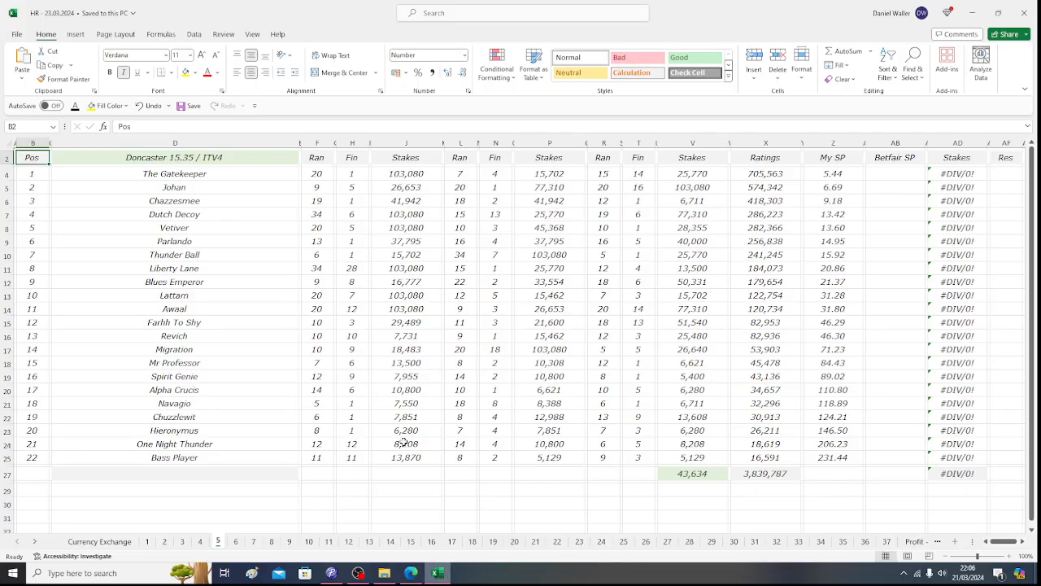
left_click(174, 173)
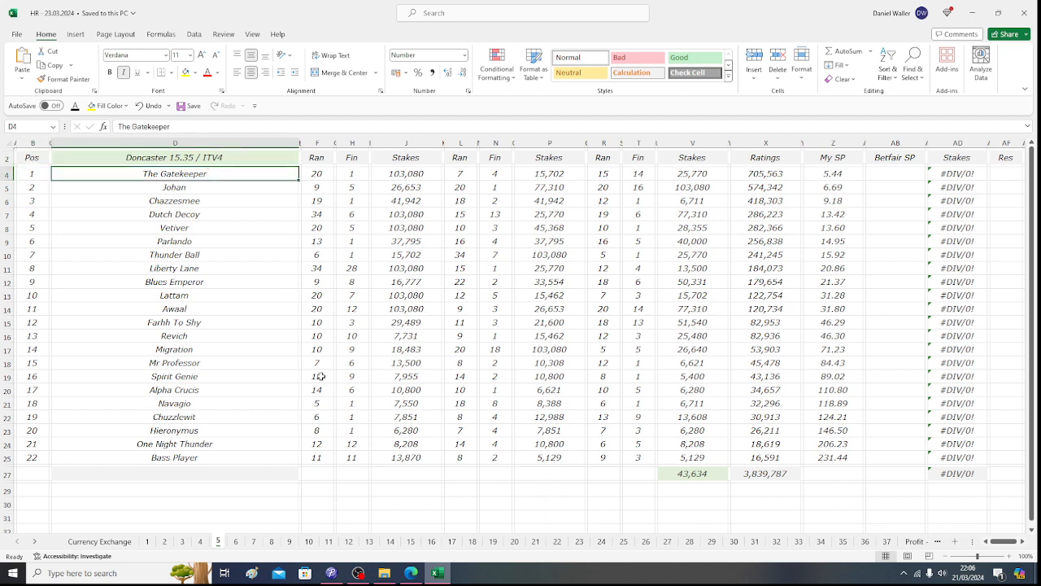
mouse_move(362, 488)
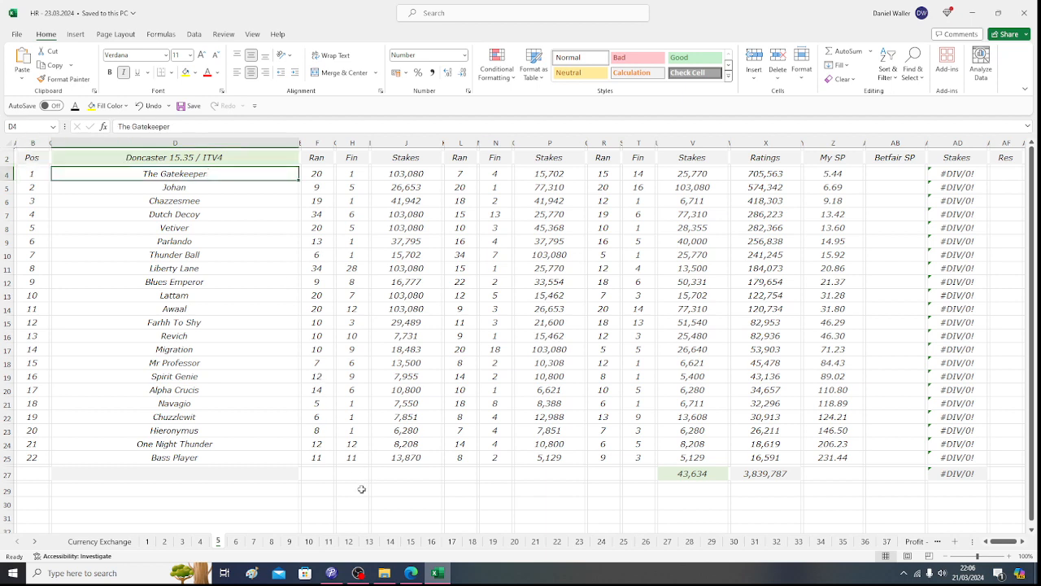
left_click(174, 187)
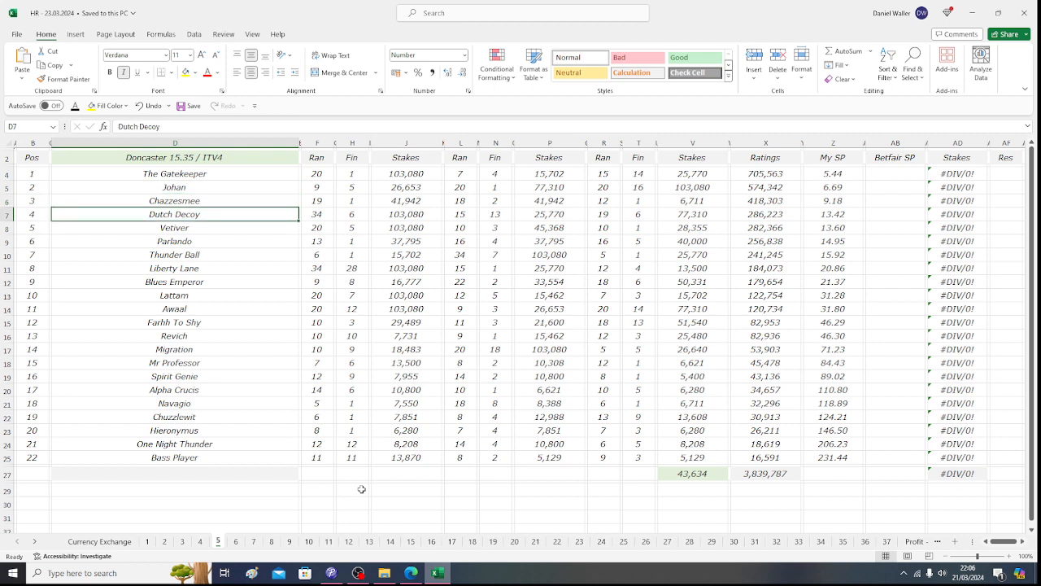
left_click(174, 241)
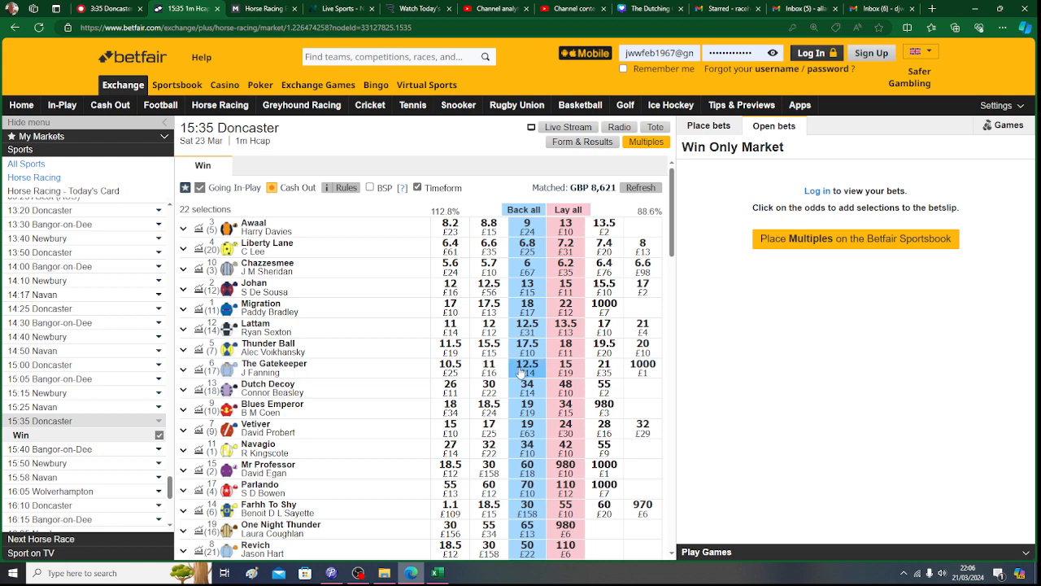
- Back in the dutching sheet, begin entering The Gatekeeper's price of 12.5
left_click(437, 573)
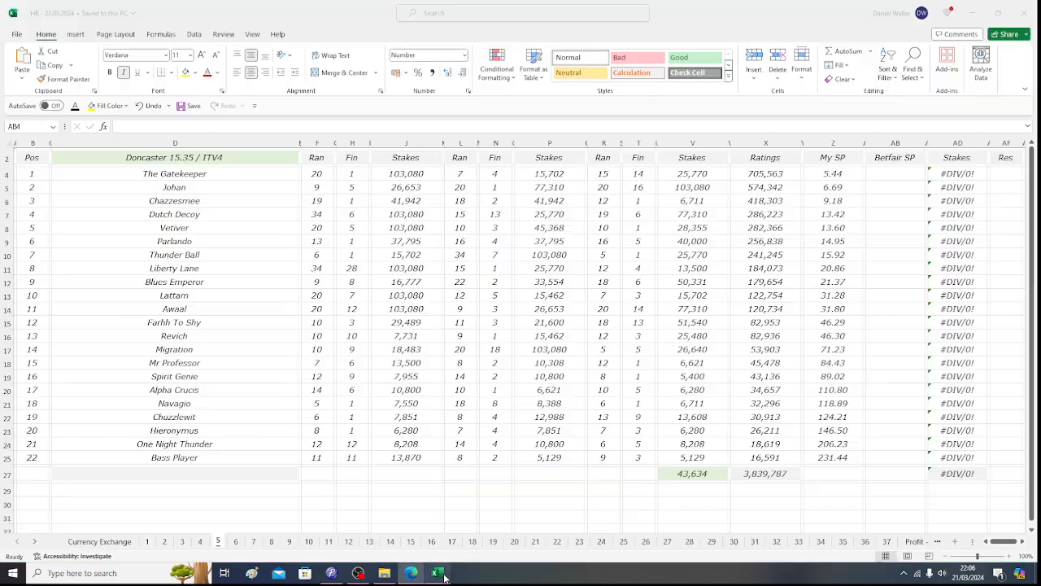
type("12.")
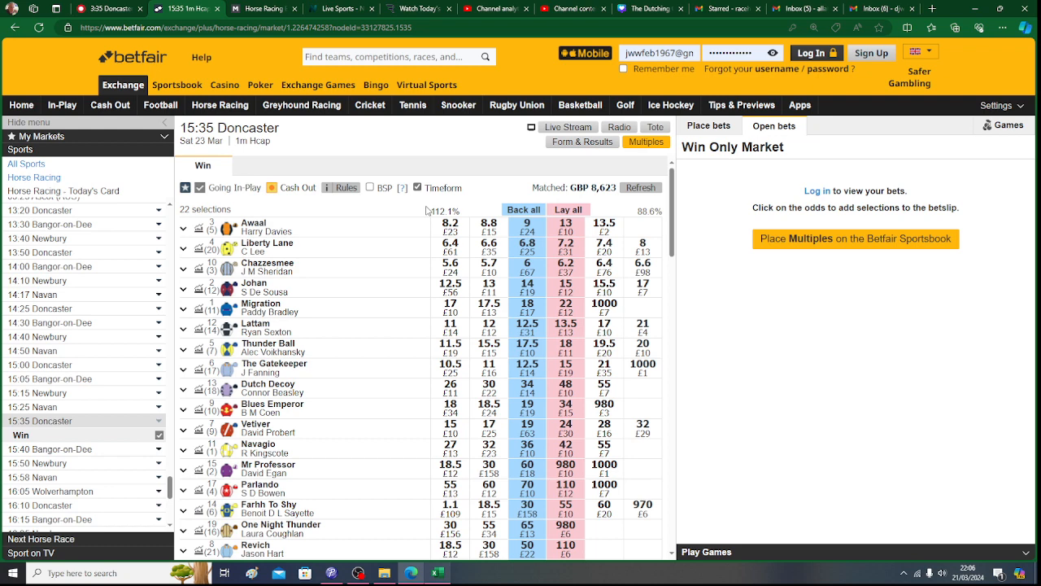
mouse_move(423, 205)
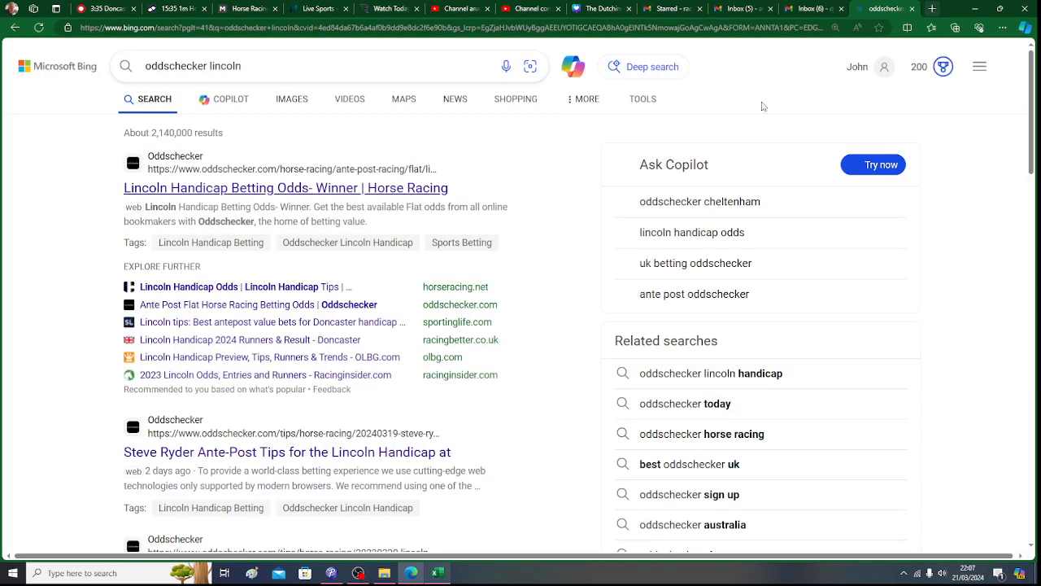
- Review the Oddschecker Lincoln Handicap odds grid across runners, then switch to the email inbox
left_click(286, 189)
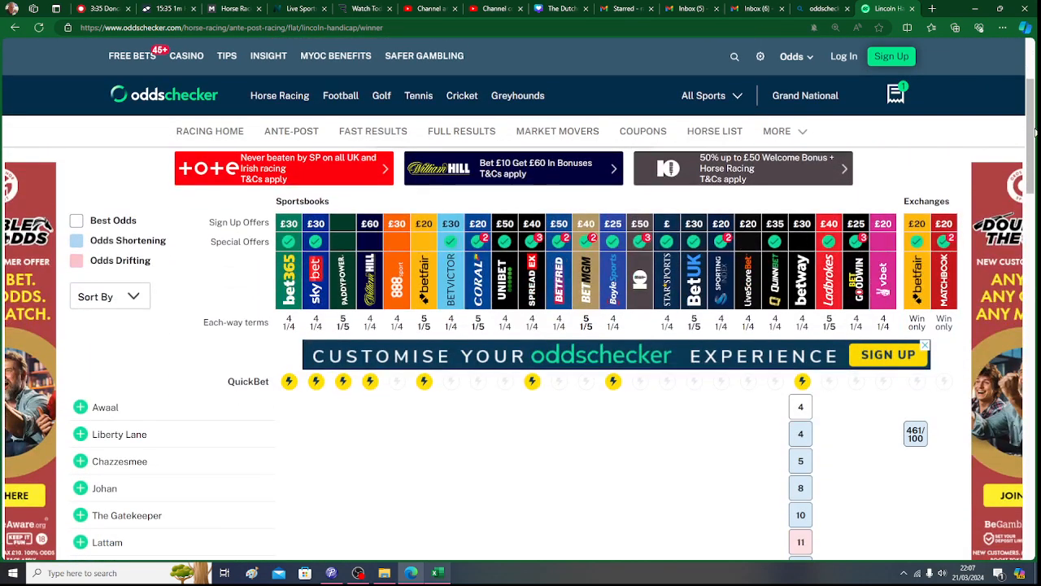
scroll("down", 3)
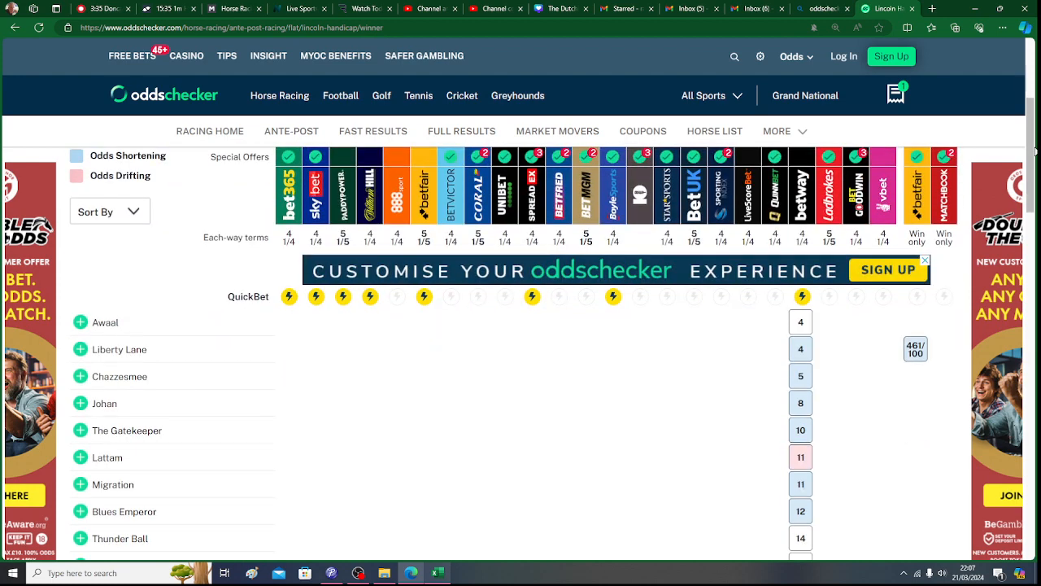
scroll("down", 3)
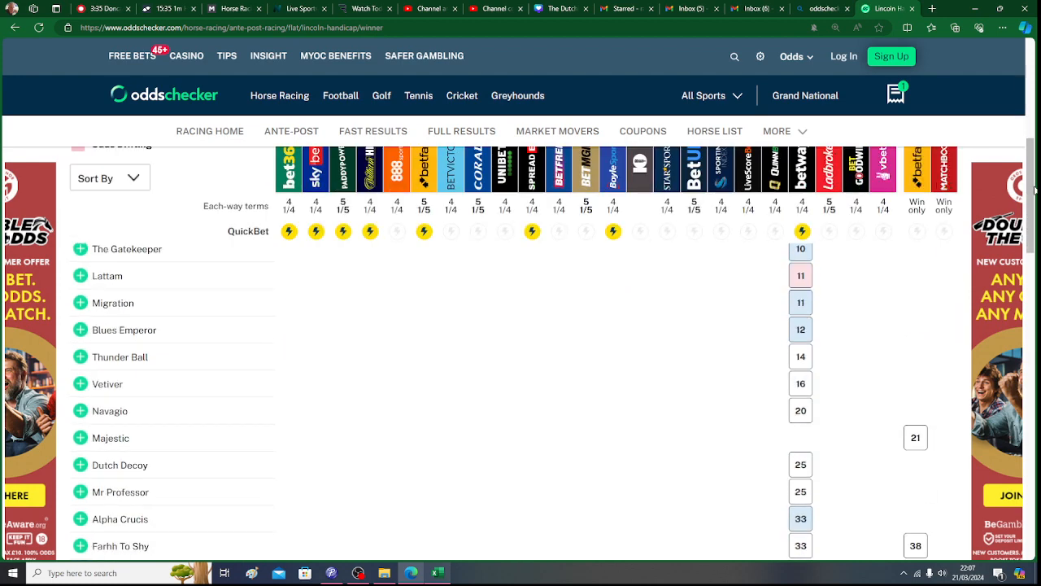
scroll("down", 3)
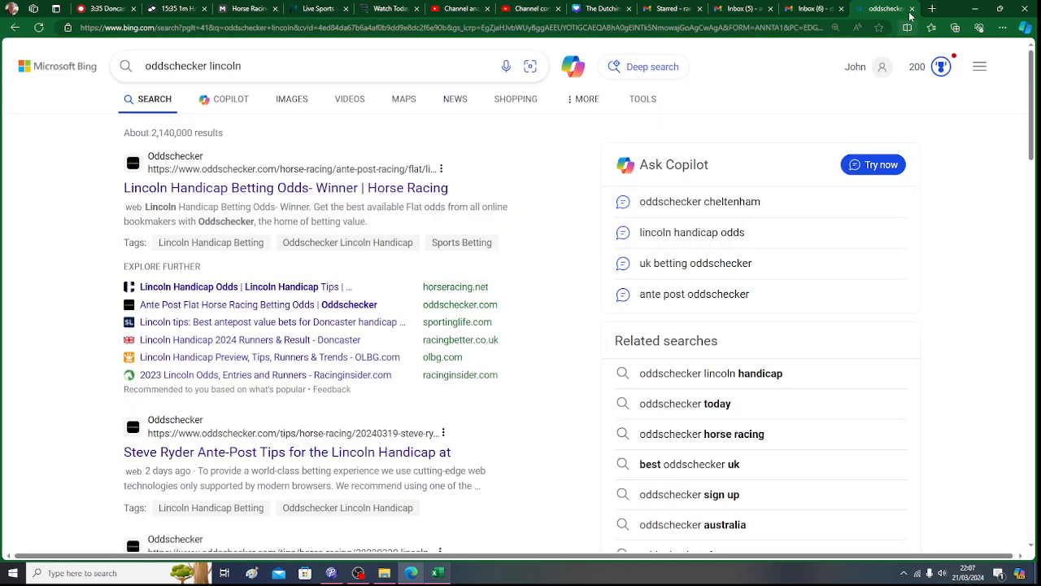
left_click(875, 8)
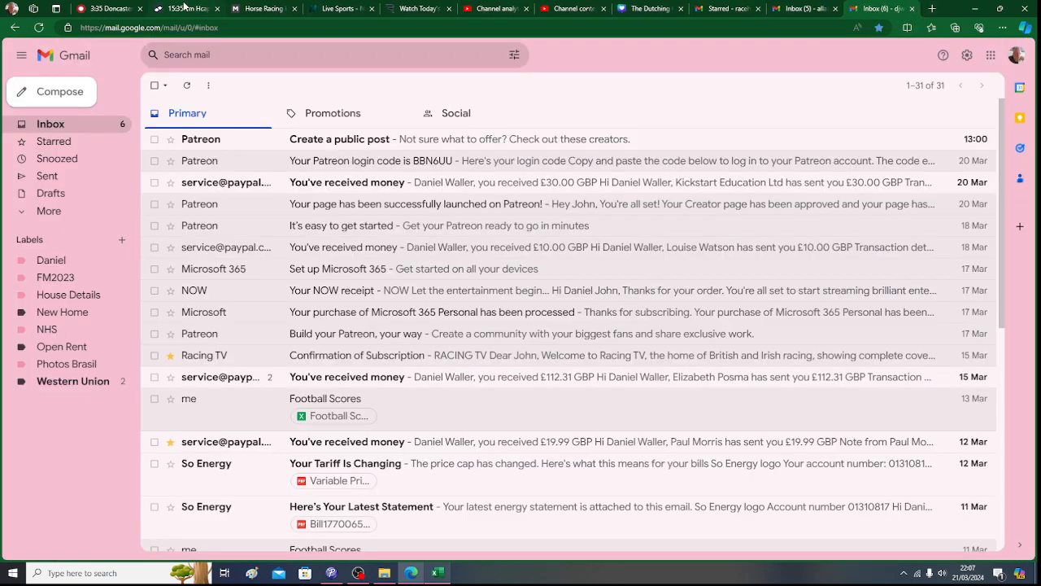
- Confirm The Gatekeeper's Betfair SP of 12.50 gives a stake of 8.00
left_click(186, 8)
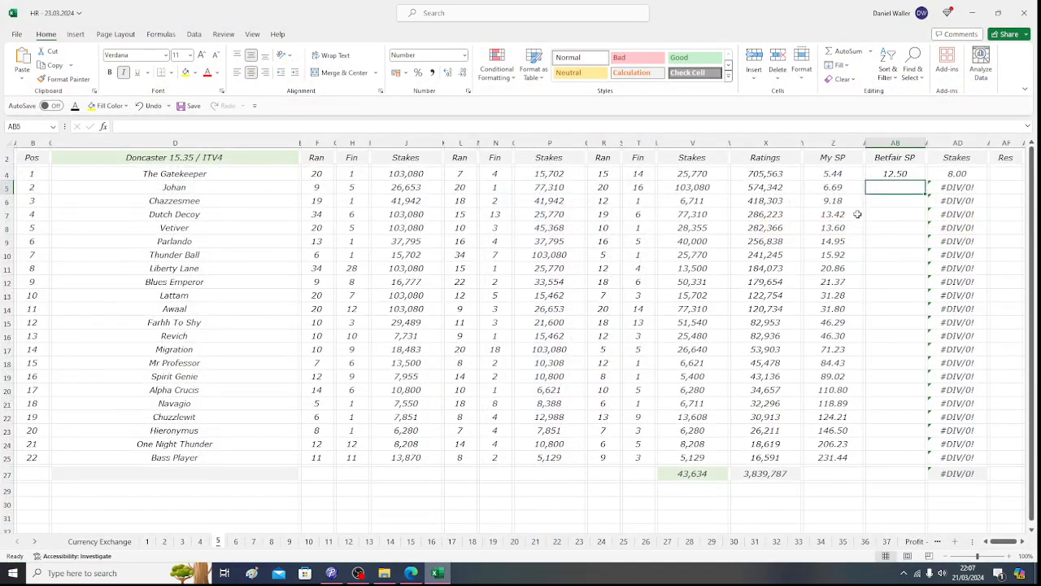
left_click(895, 173)
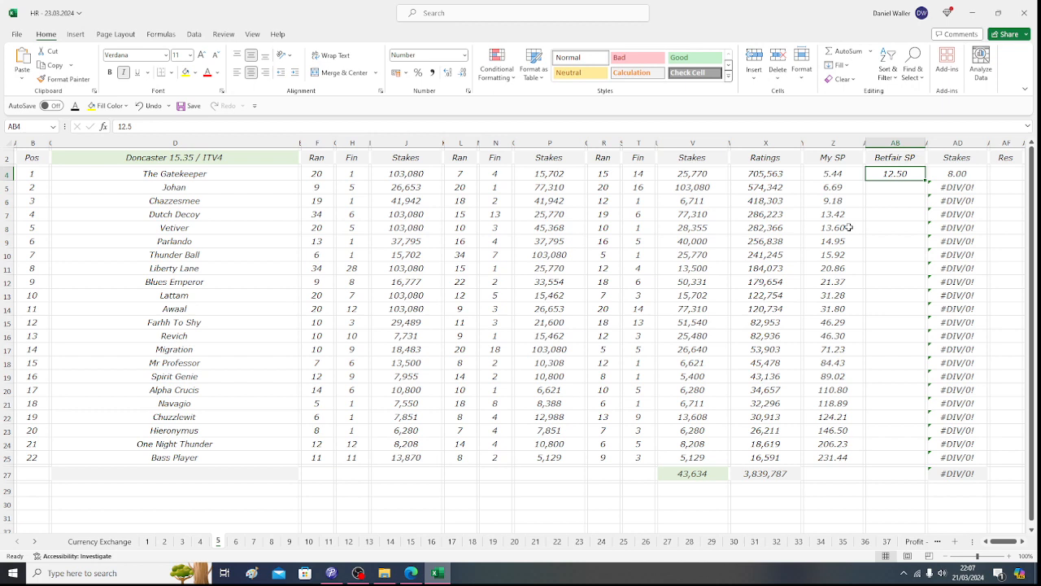
left_click(957, 173)
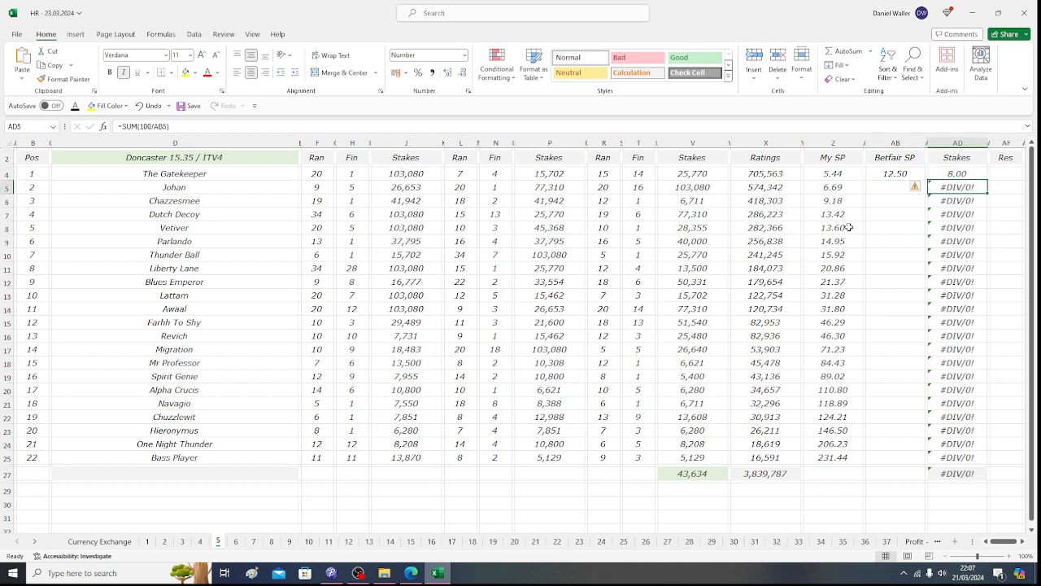
- Enter Johan's Betfair SP of 14.00, producing a stake of 7.14
left_click(895, 187)
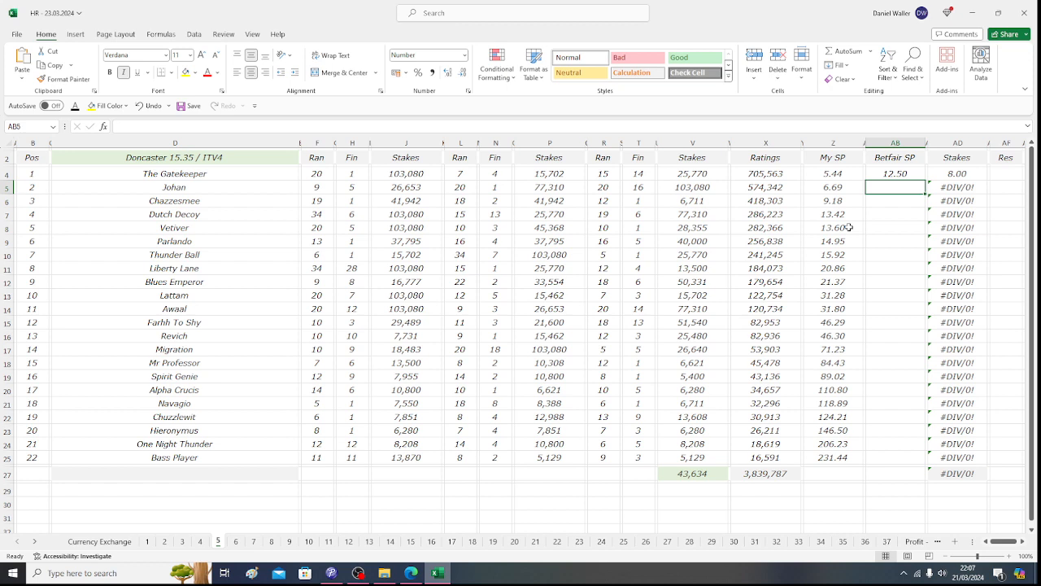
mouse_move(878, 262)
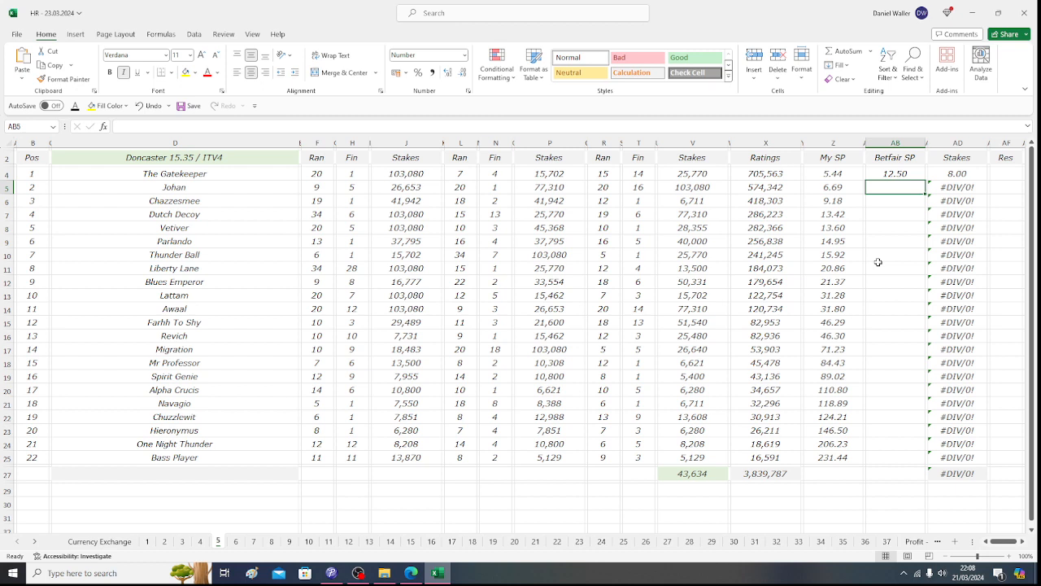
mouse_move(293, 182)
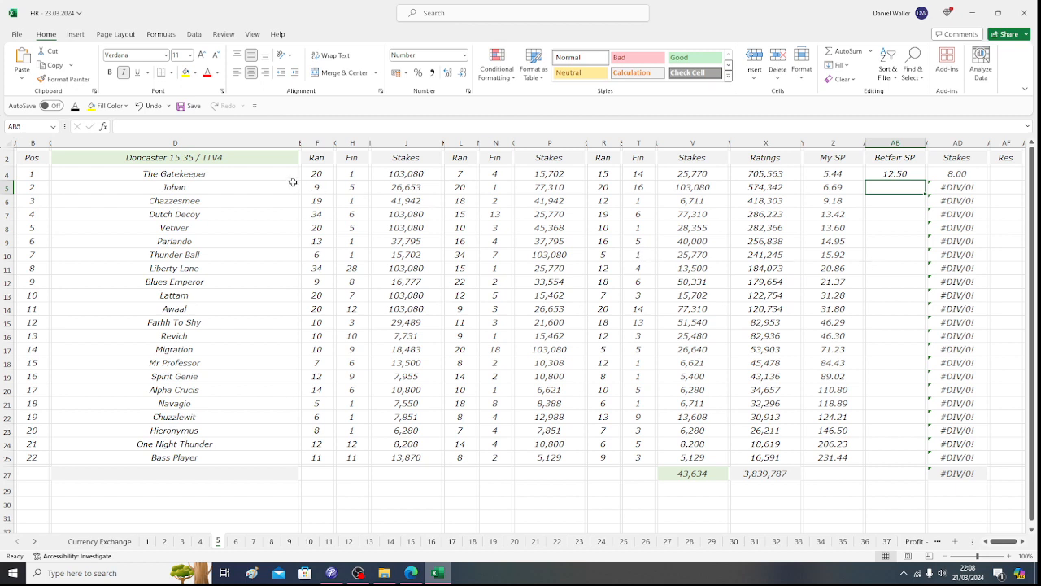
mouse_move(210, 190)
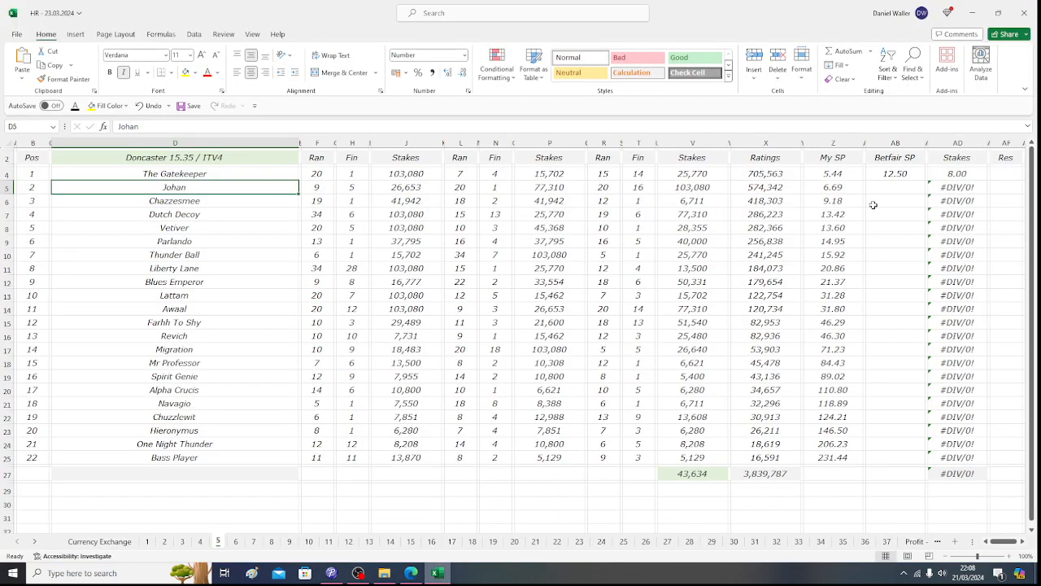
type("14.00")
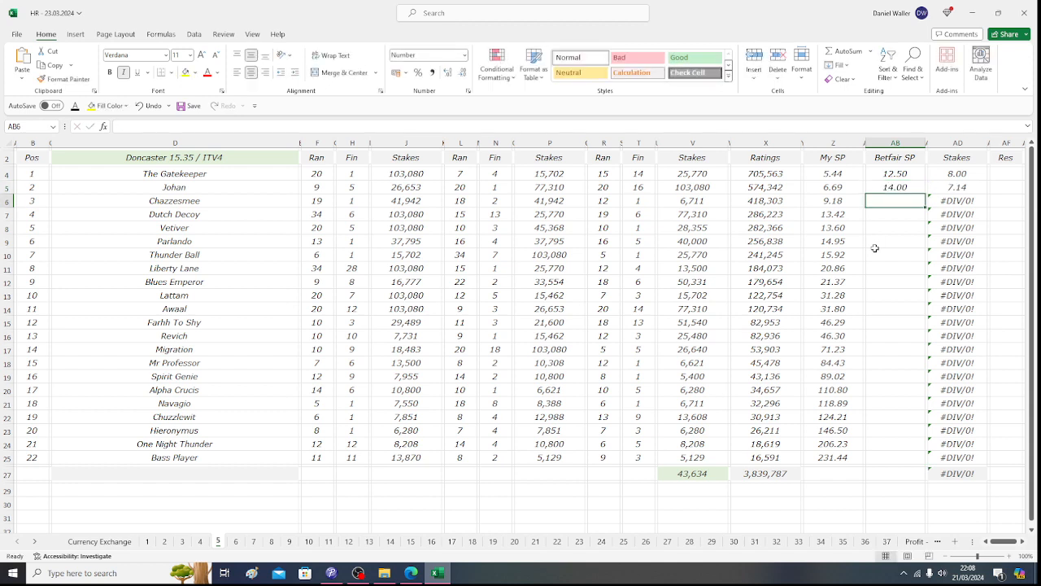
left_click(957, 188)
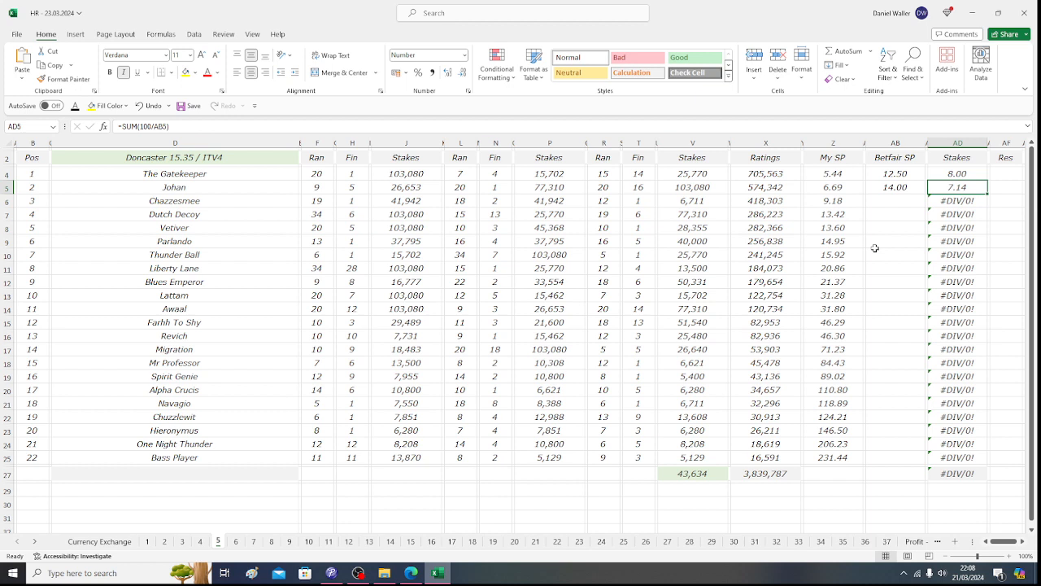
left_click(895, 200)
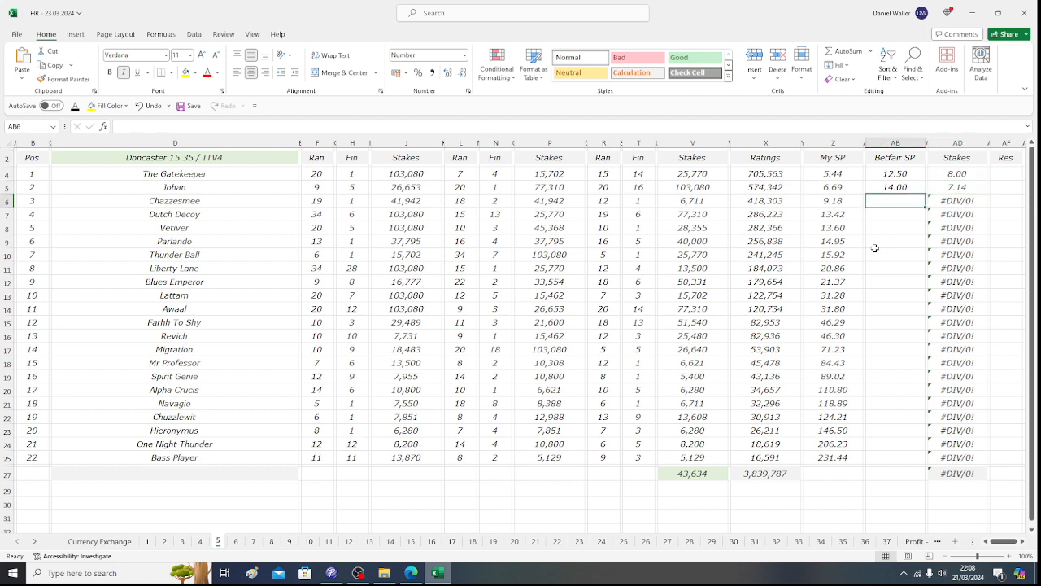
mouse_move(296, 176)
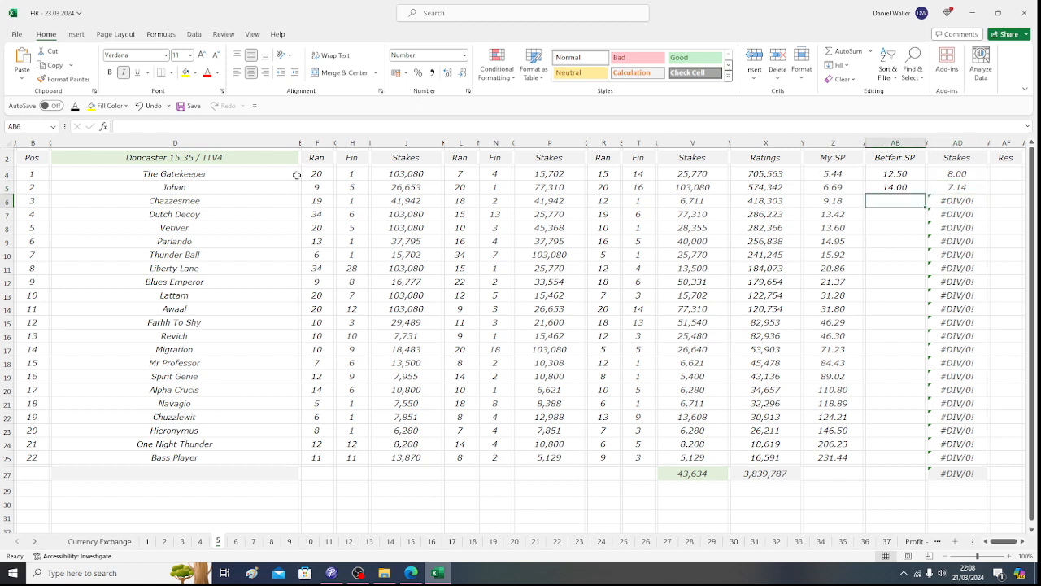
- Enter Chazzesmee's Betfair SP of 6.00 after checking the exchange, giving a stake of 16.67
left_click(174, 200)
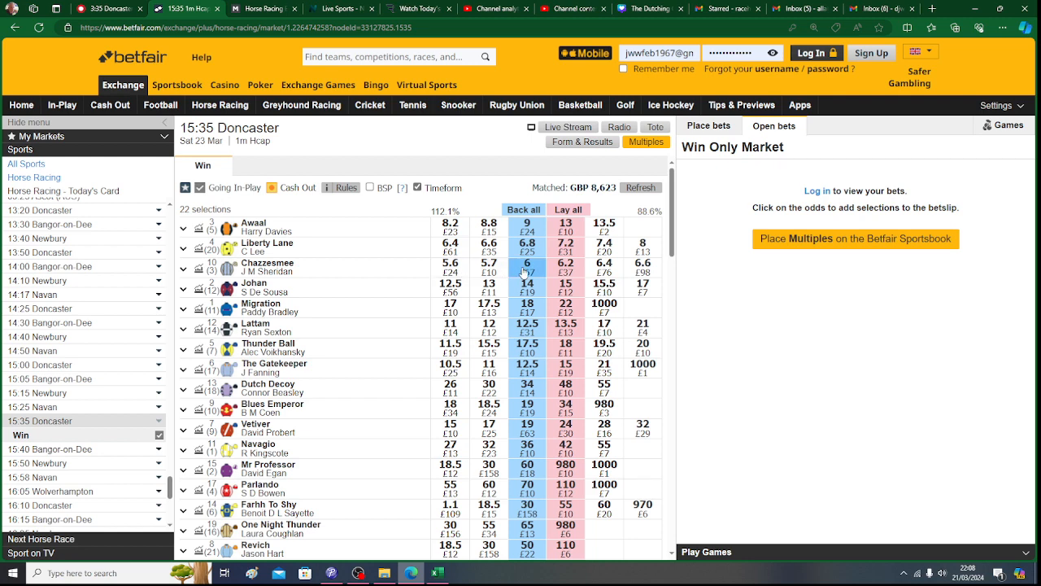
left_click(443, 572)
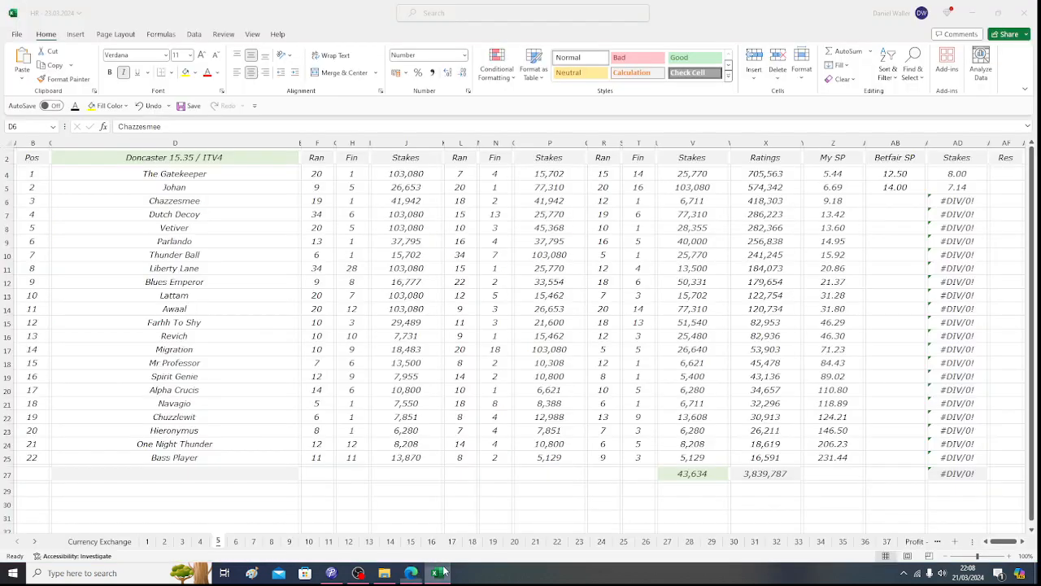
type("6")
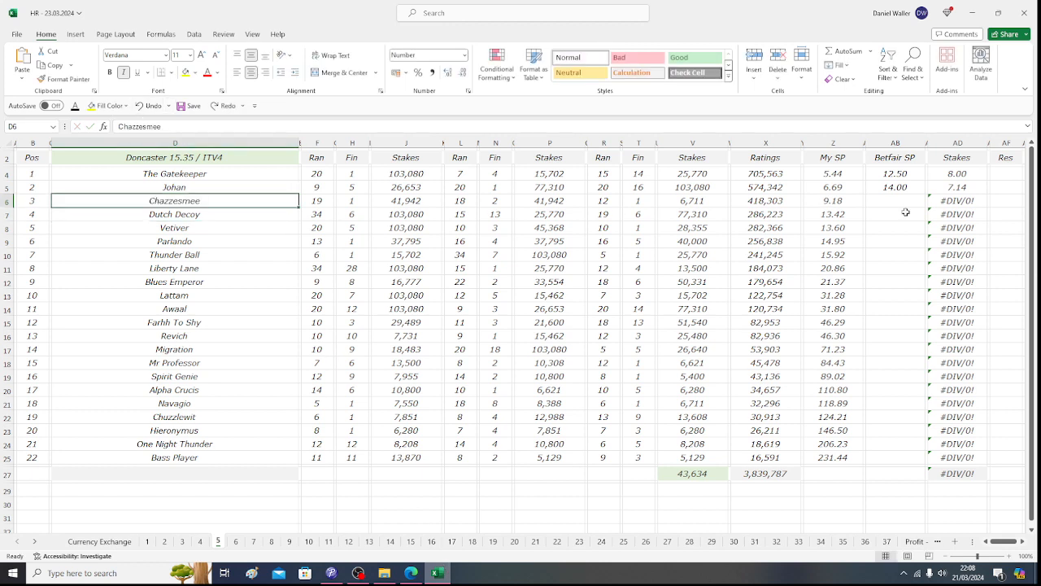
left_click(895, 200)
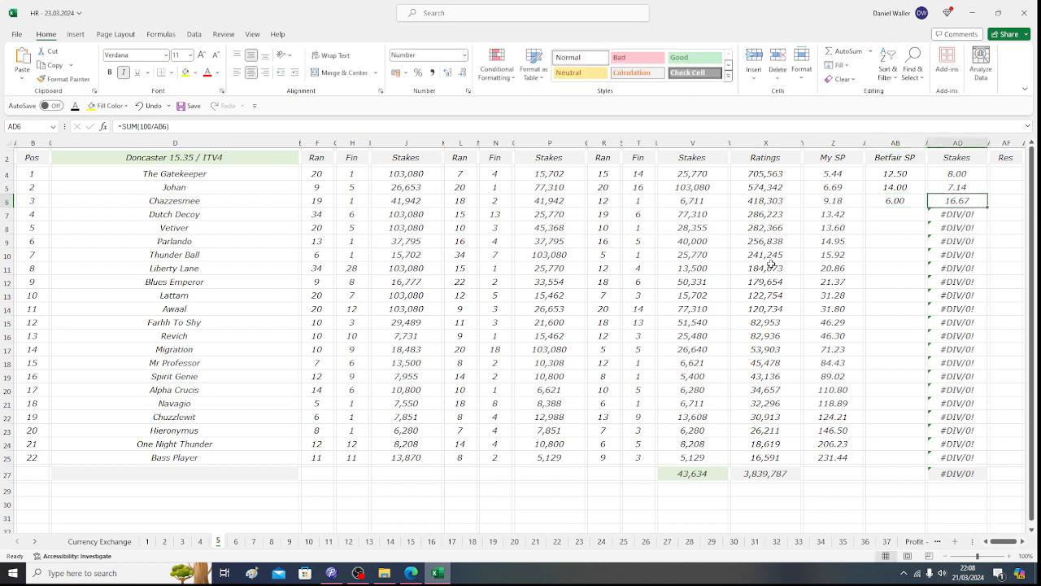
left_click(895, 215)
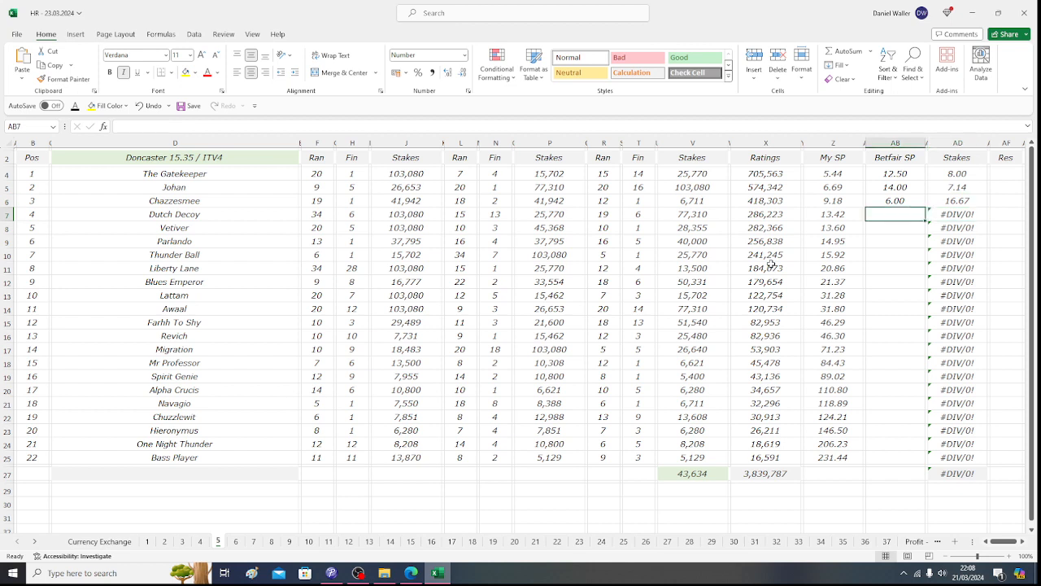
mouse_move(218, 211)
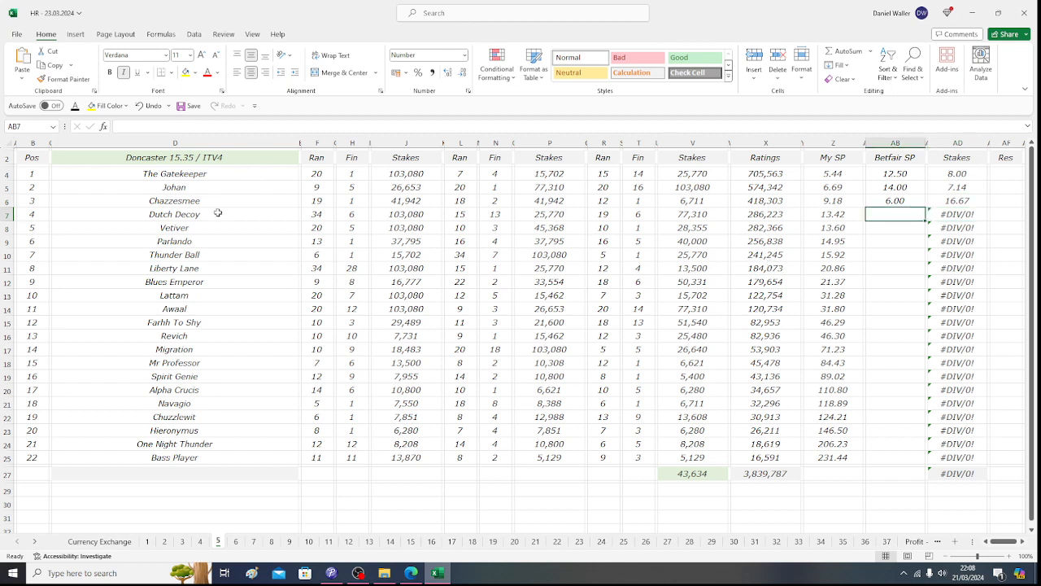
- Enter Betfair SPs of 34.00 for Dutch Decoy and 19 for Vetiver, giving stakes 2.94 and 5.26
left_click(174, 214)
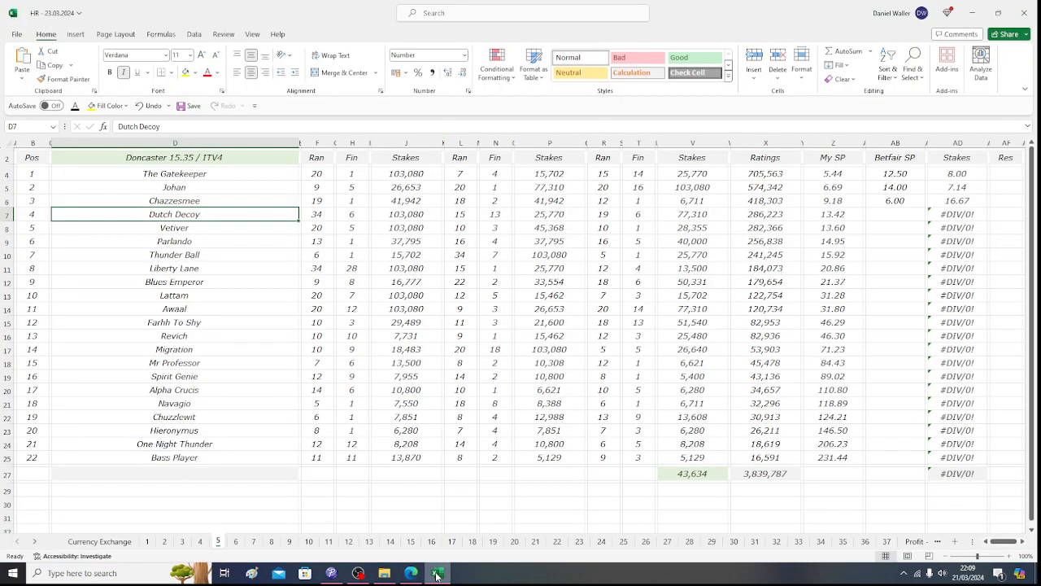
left_click(895, 215)
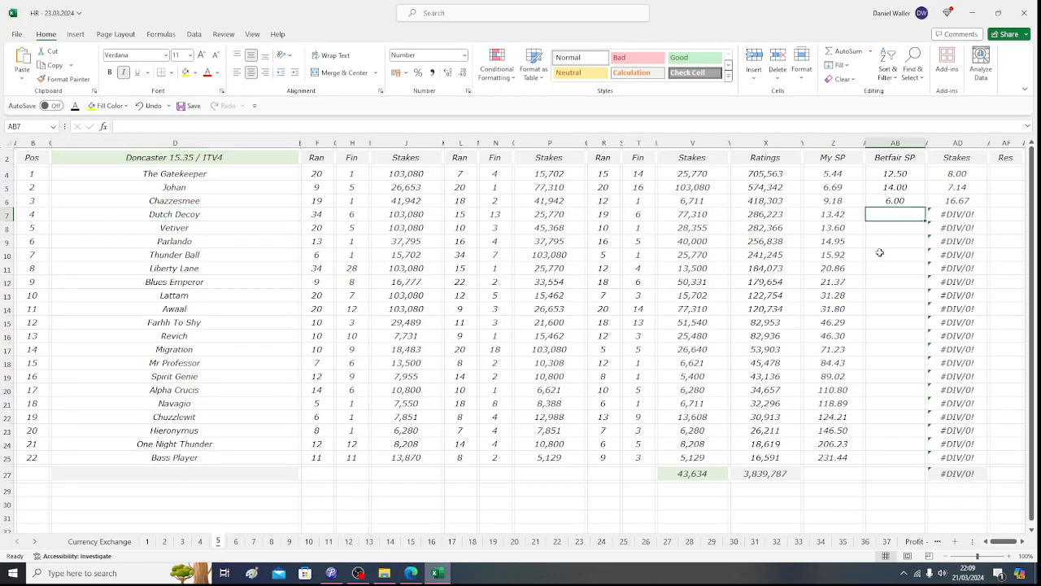
type("34.00")
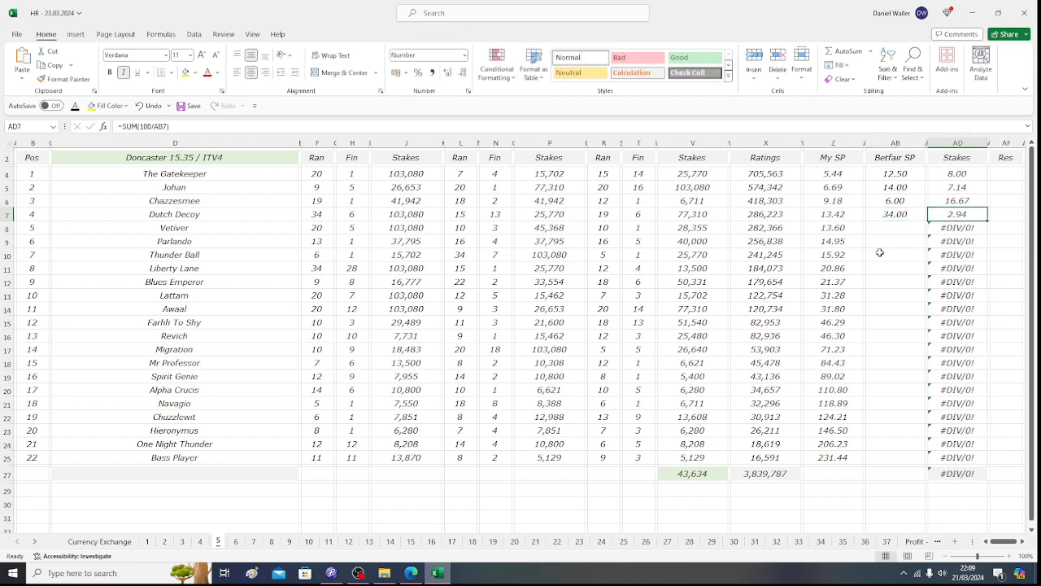
left_click(895, 228)
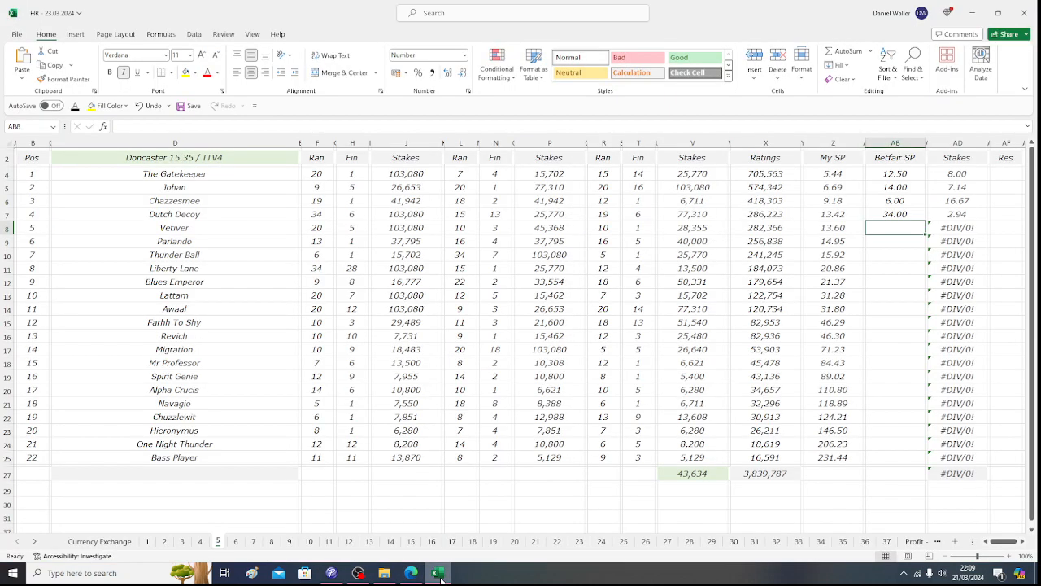
type("19.00")
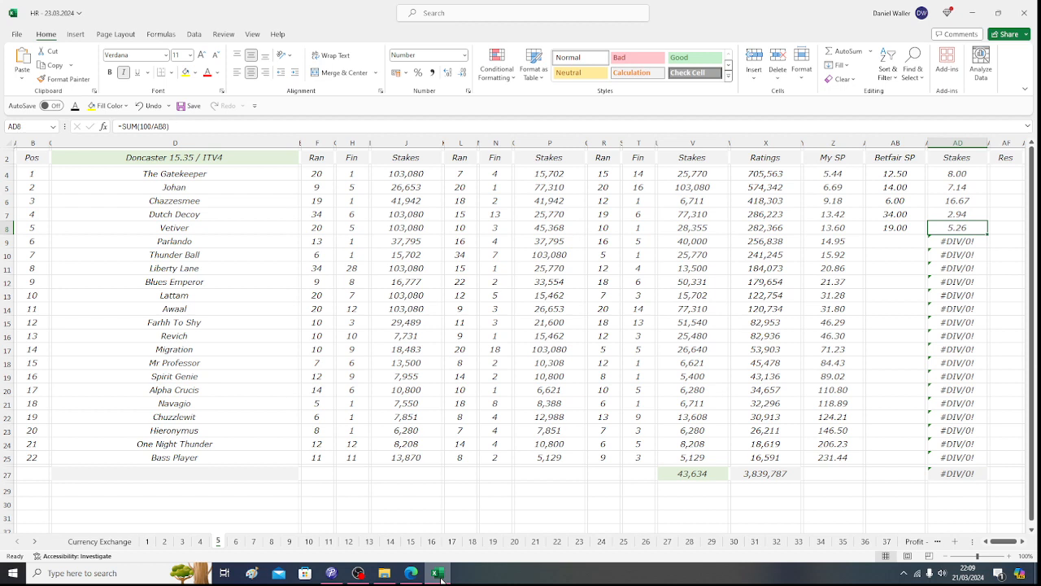
- Total the five stakes entered so far, then move to Parlando's Betfair SP cell
left_click_drag(957, 172, 957, 200)
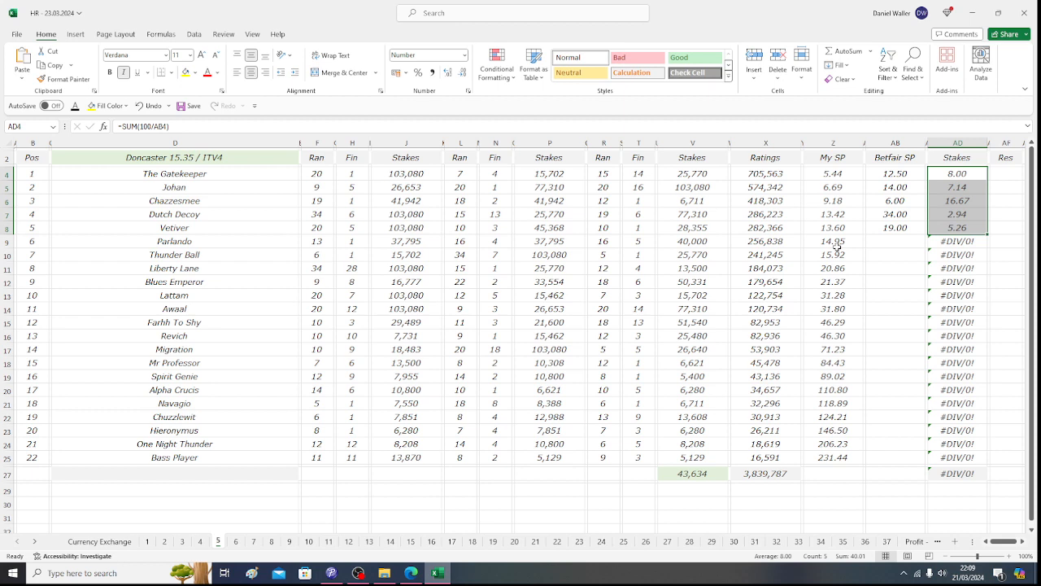
mouse_move(856, 234)
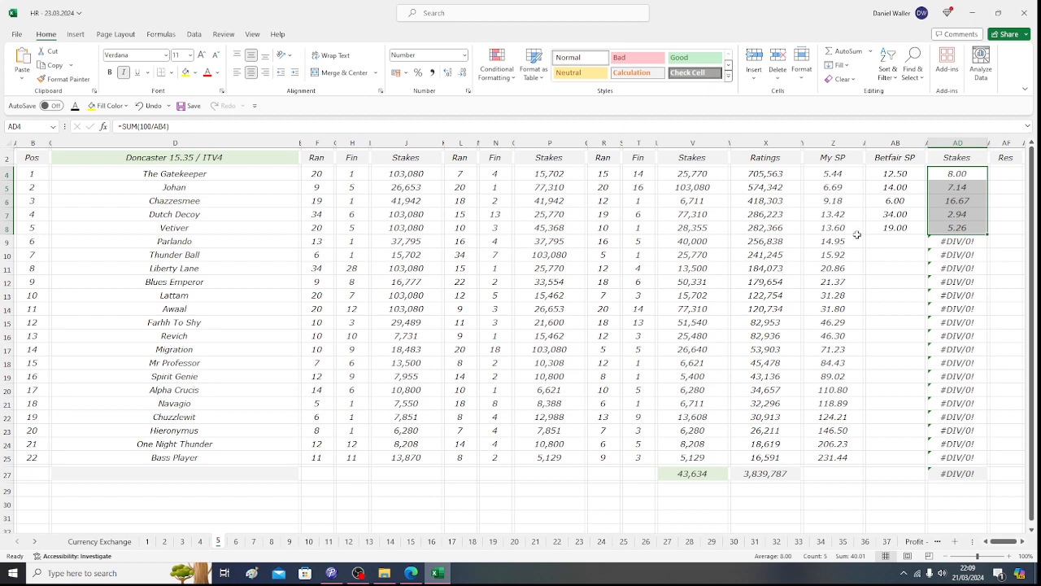
left_click(895, 240)
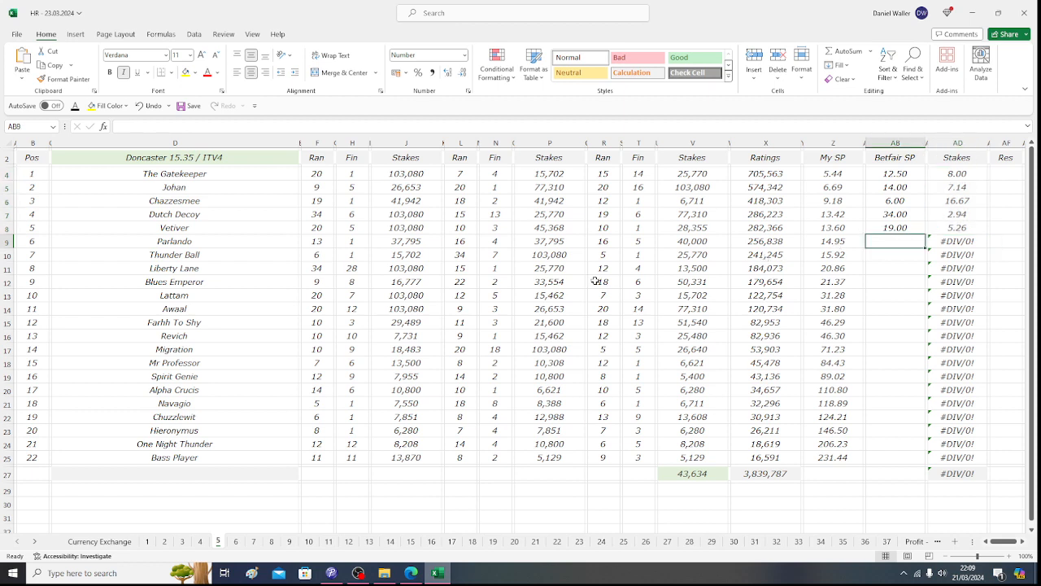
mouse_move(239, 244)
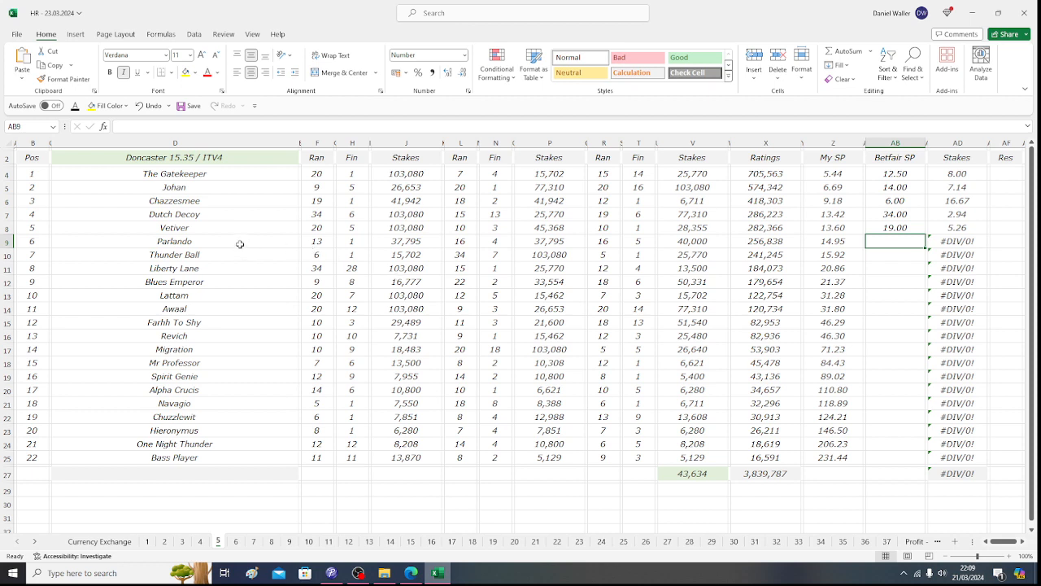
mouse_move(407, 389)
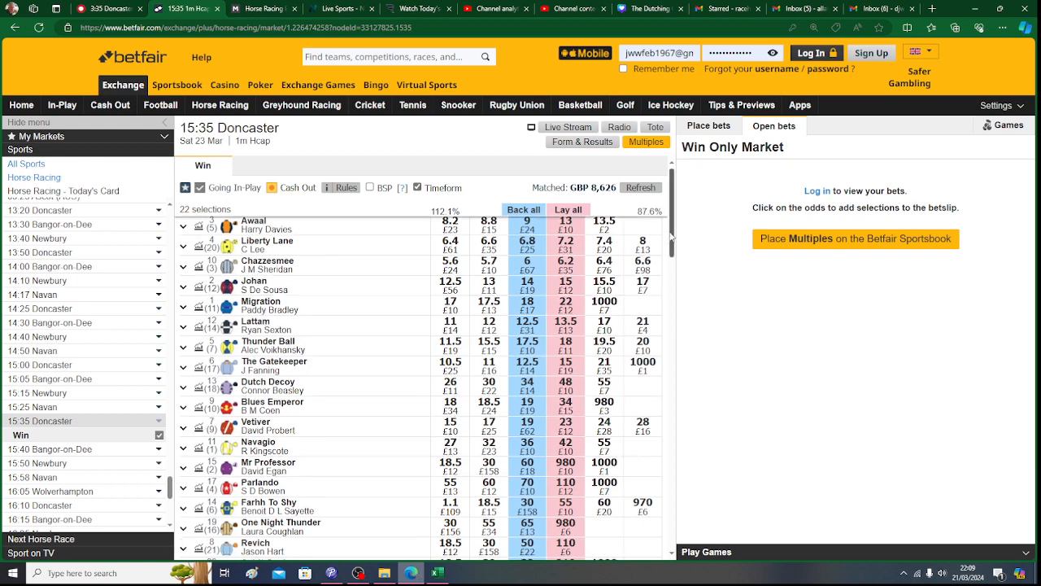
- Scroll down the Betfair 15:35 Doncaster market to the lower-priced runners including Parlando
scroll("down", 3)
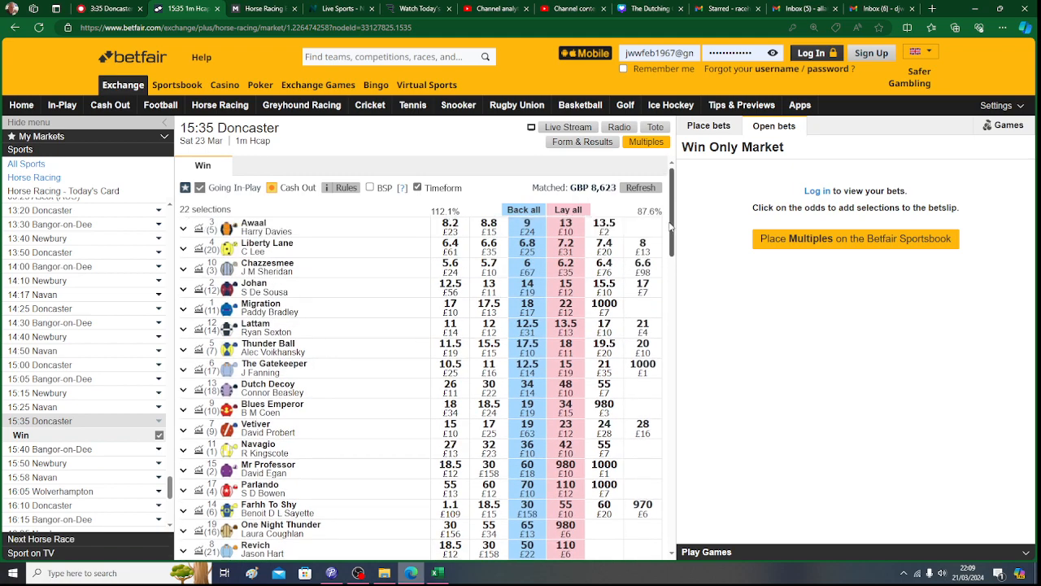
scroll("down", 3)
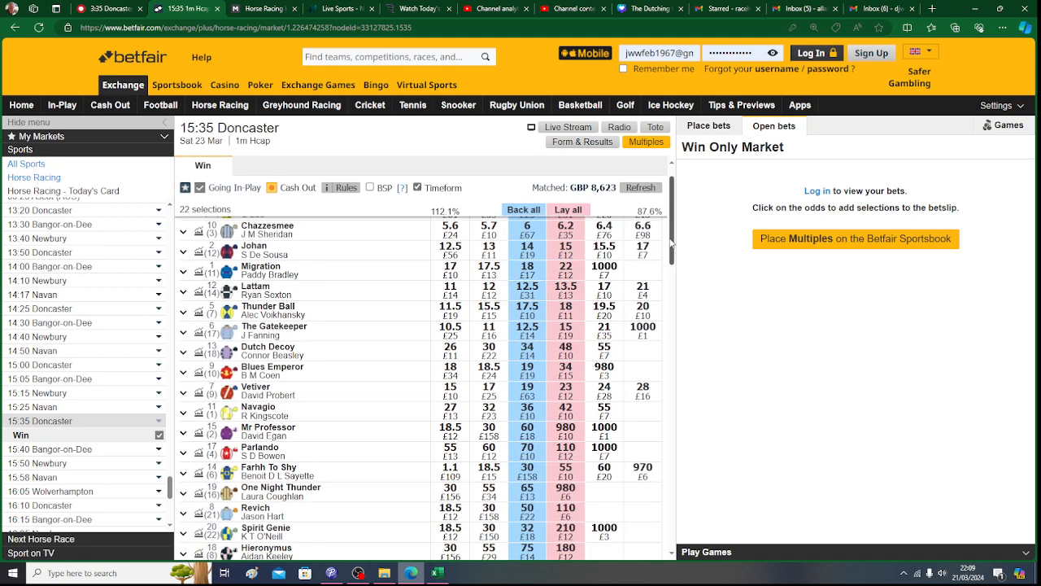
scroll("down", 3)
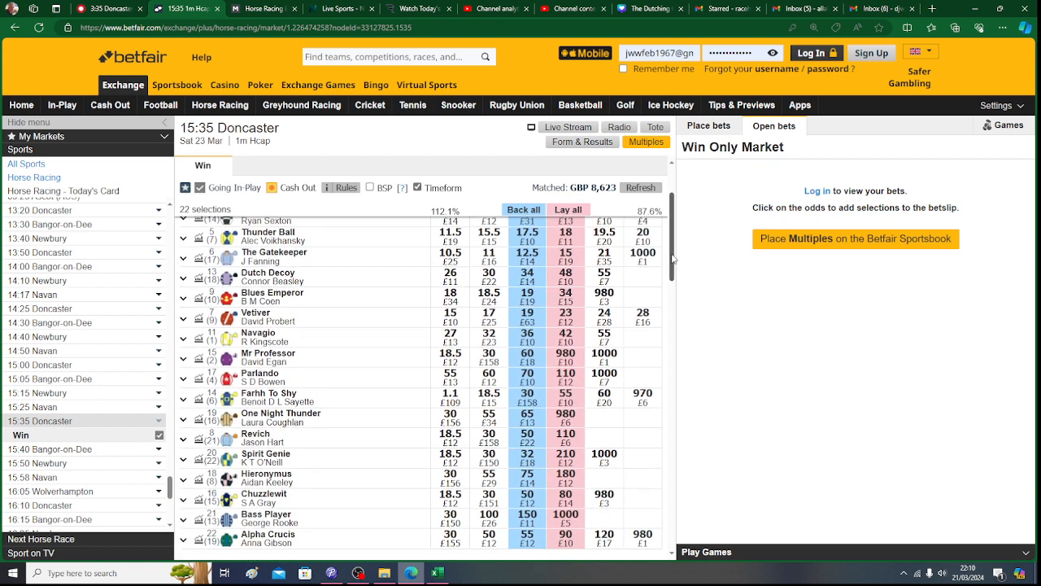
mouse_move(402, 376)
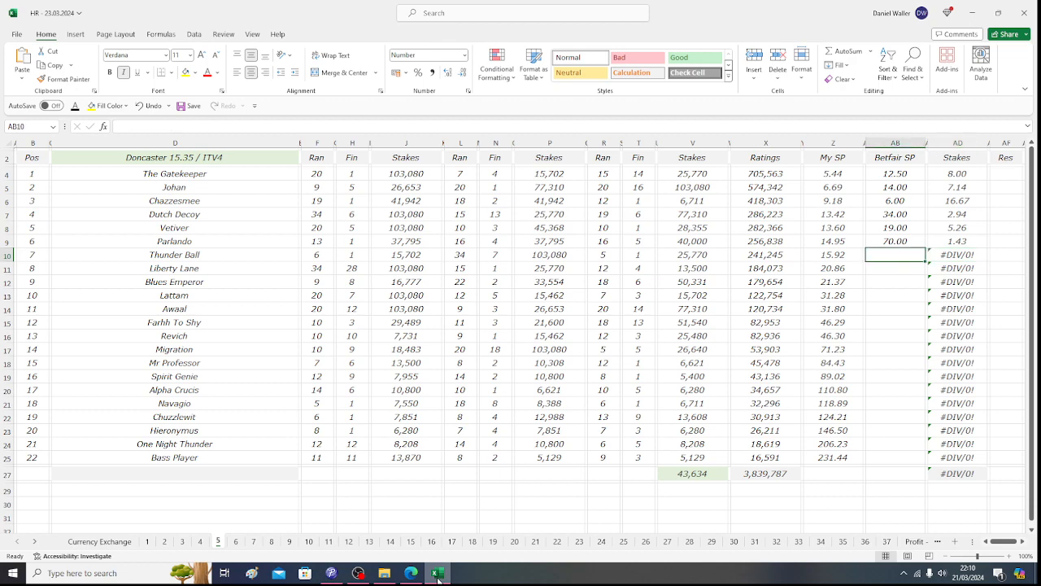
mouse_move(432, 580)
type("17.5")
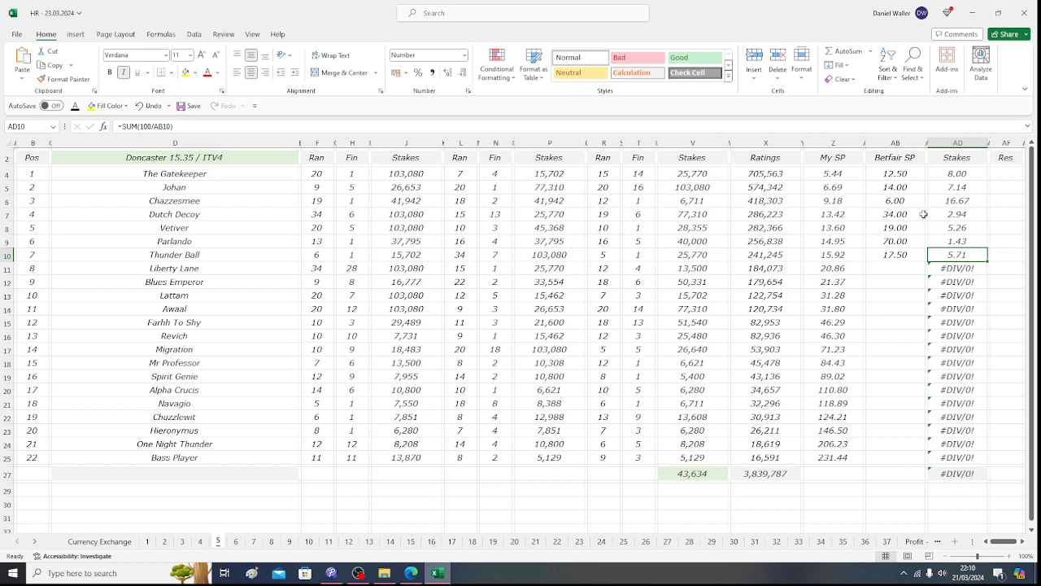
- Total the six stakes worked out so far and move to Thunder Ball's Betfair SP cell
left_click_drag(956, 172, 957, 241)
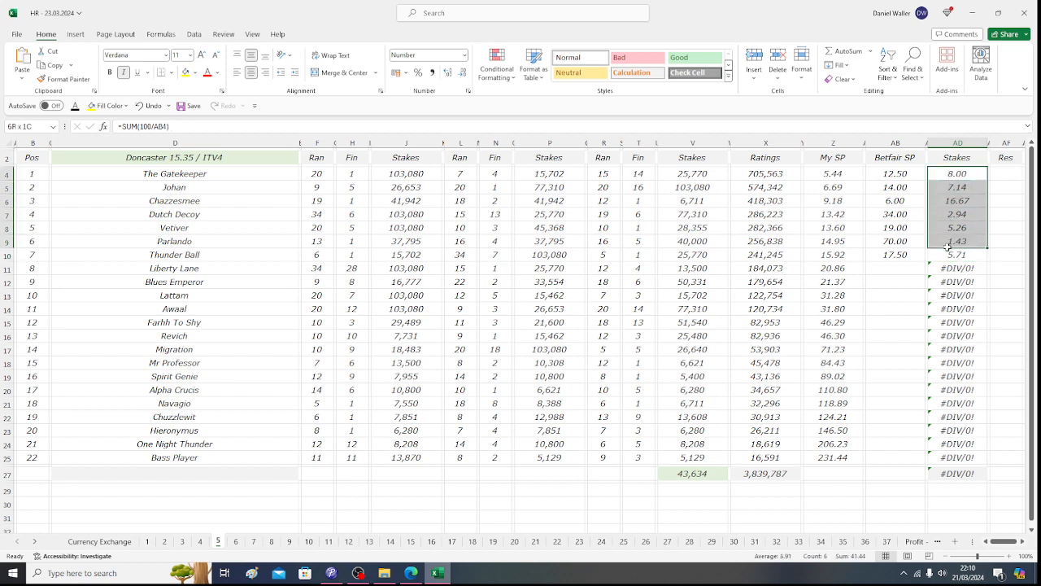
left_click(957, 254)
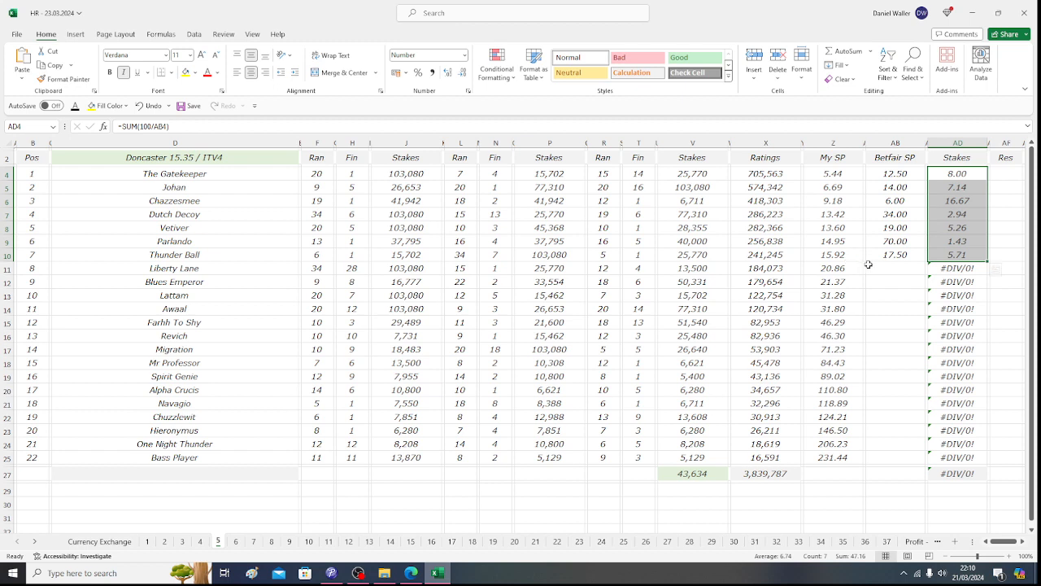
left_click(895, 267)
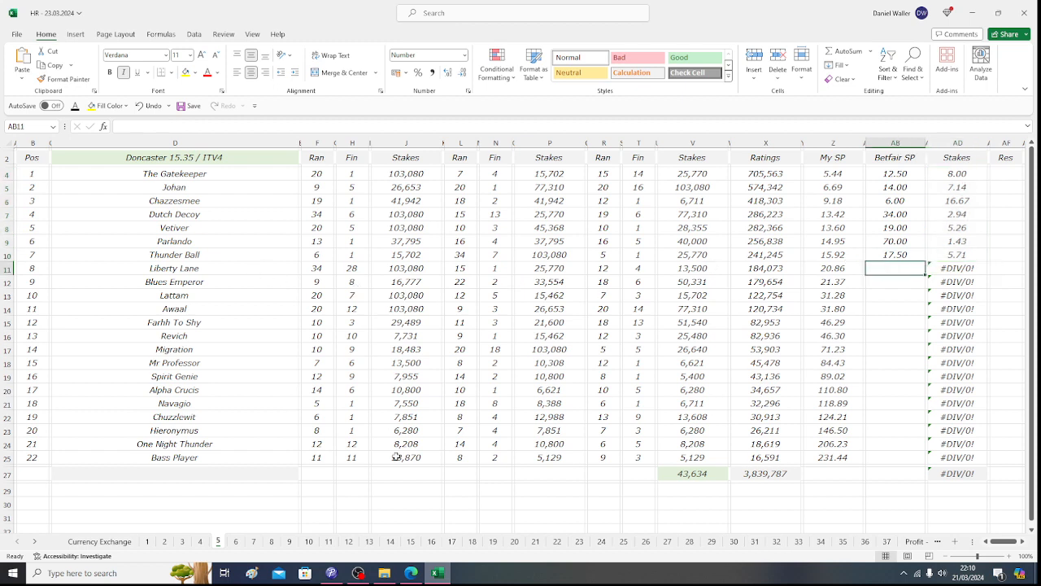
- Check Liberty Lane on the exchange, enter its Betfair SP of 6.8 and select the unused stake cells
left_click(332, 573)
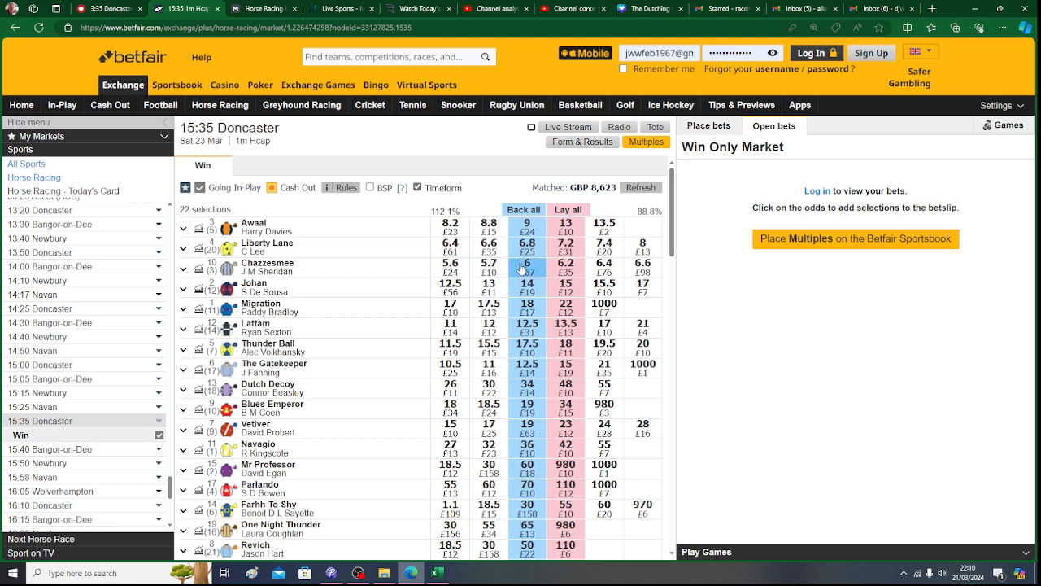
left_click(439, 573)
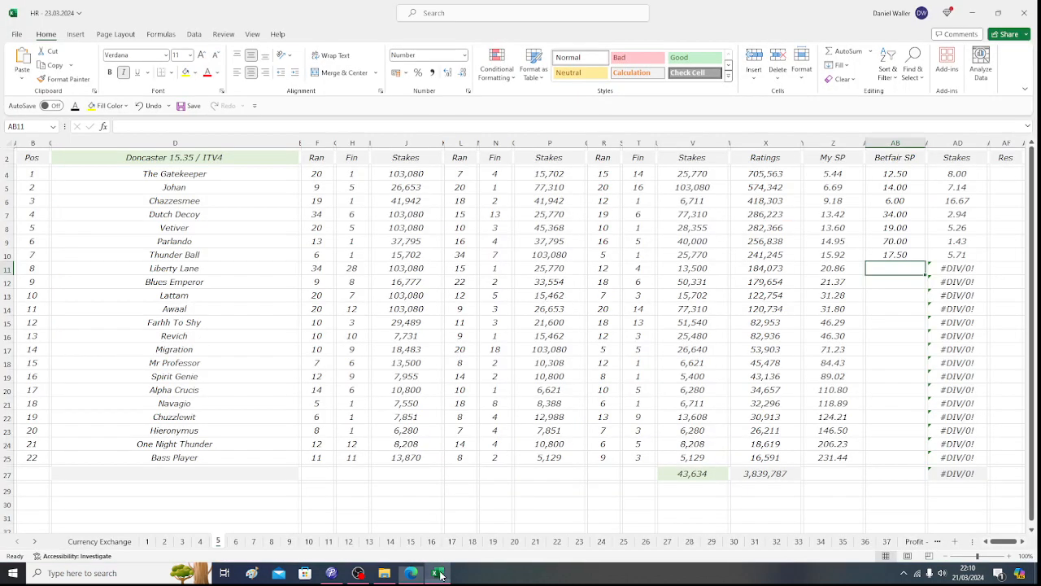
type("6.80")
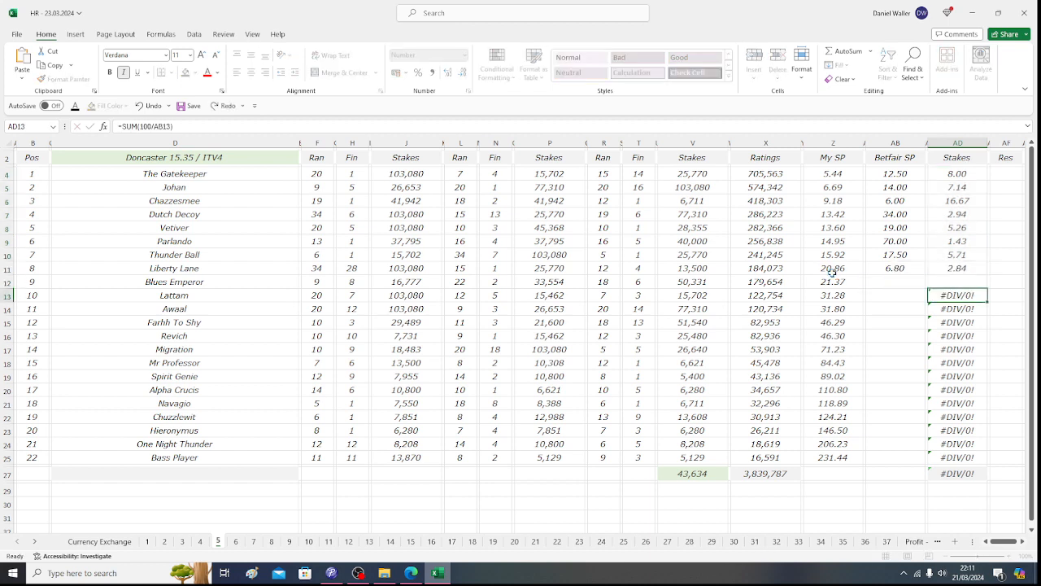
left_click(957, 376)
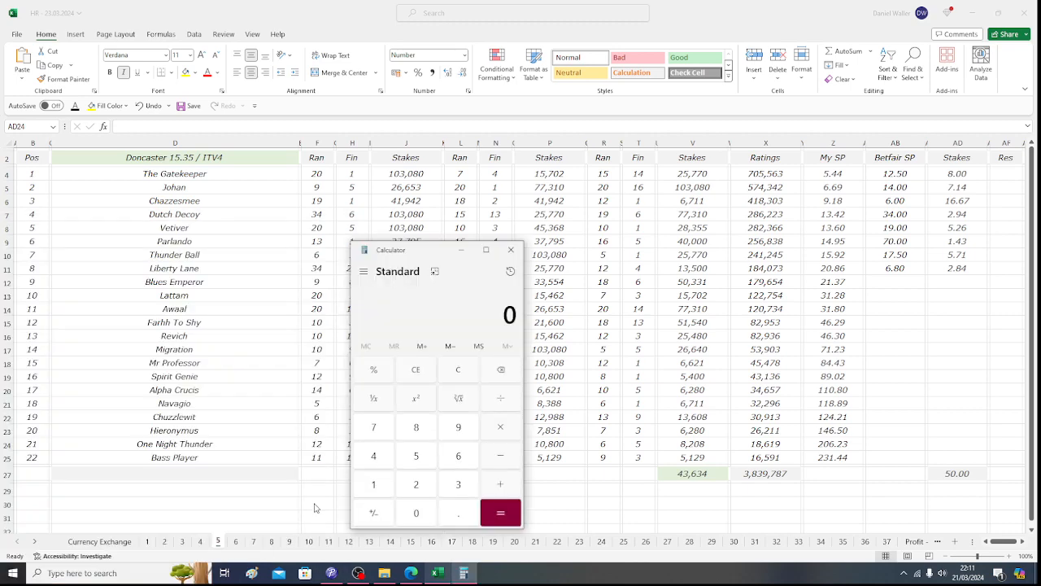
- Multiply 2.84 by 6.8 in Calculator to check Liberty Lane's return
left_click(417, 483)
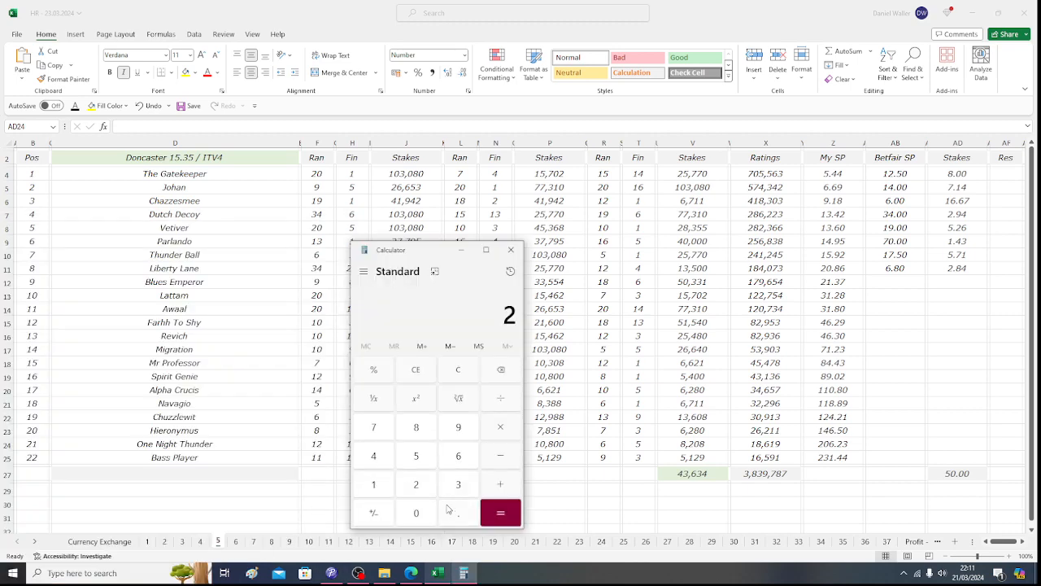
left_click(501, 511)
type("6.8")
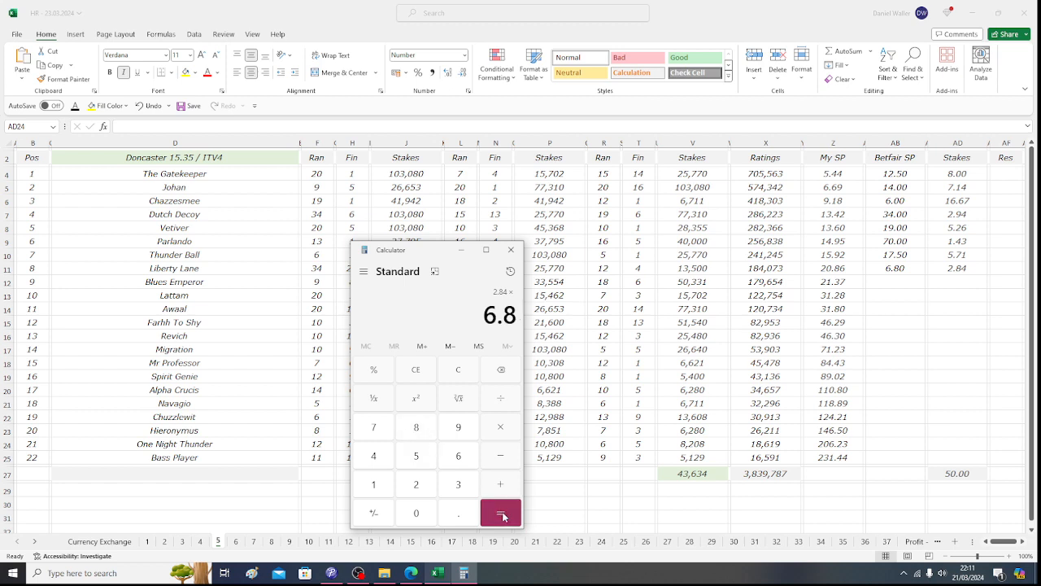
left_click(501, 511)
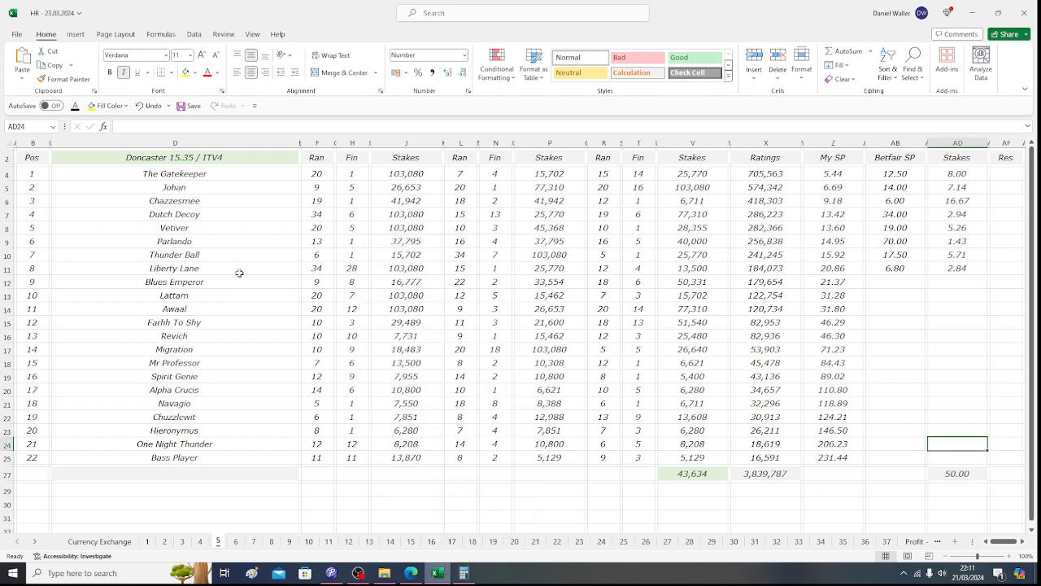
left_click(174, 266)
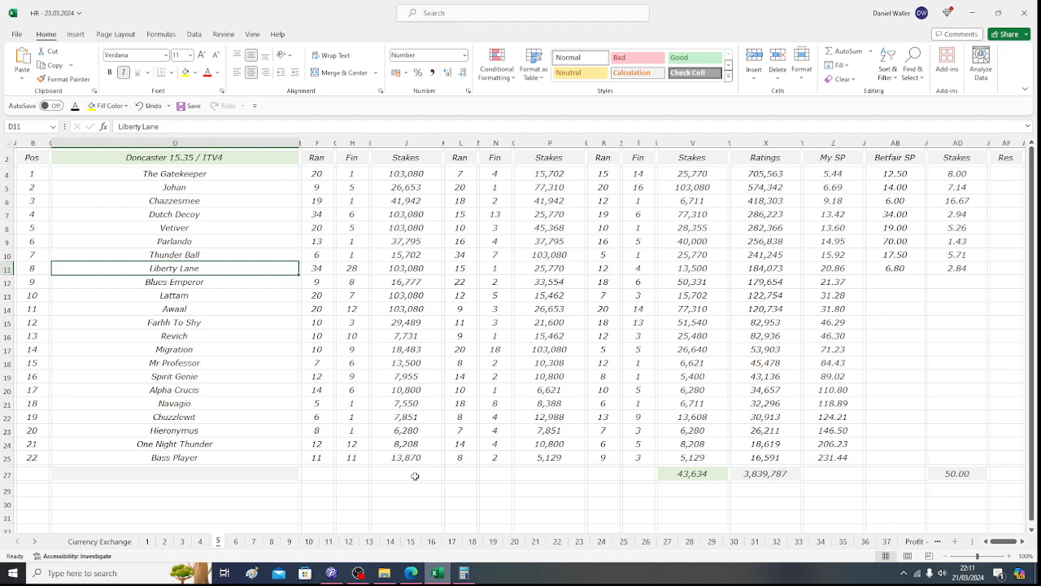
left_click(174, 172)
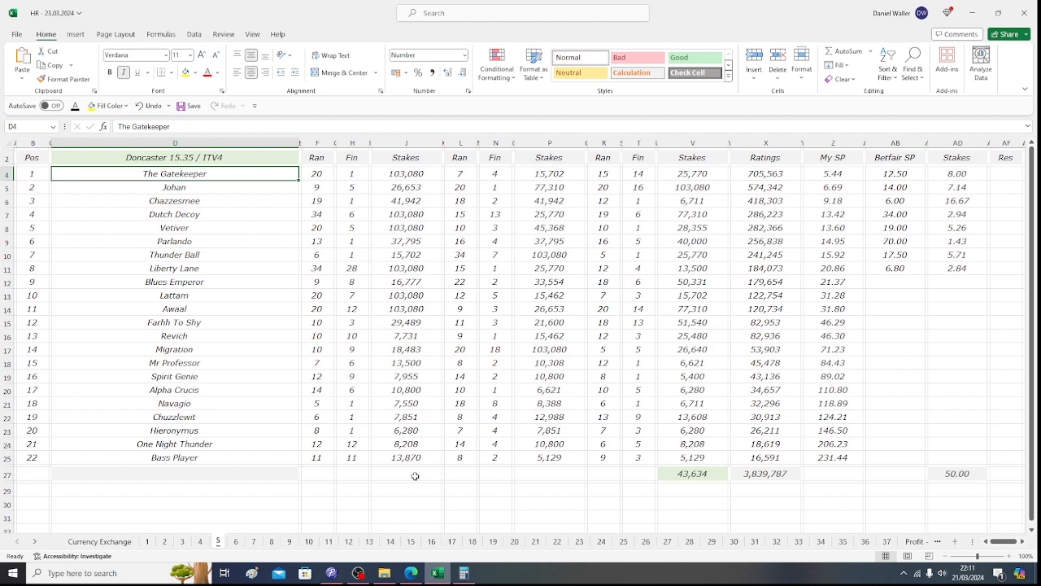
left_click(176, 187)
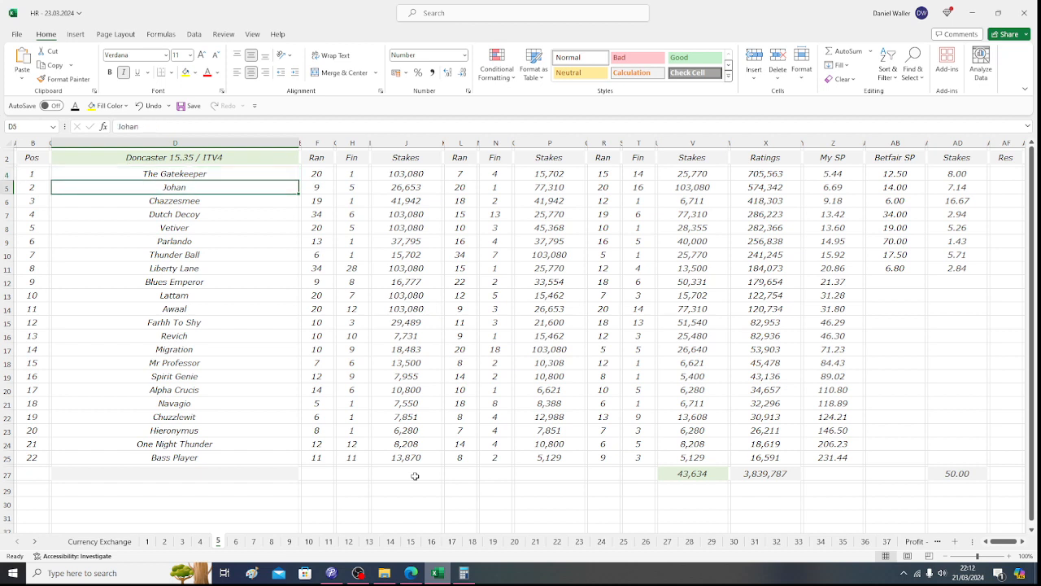
left_click(174, 214)
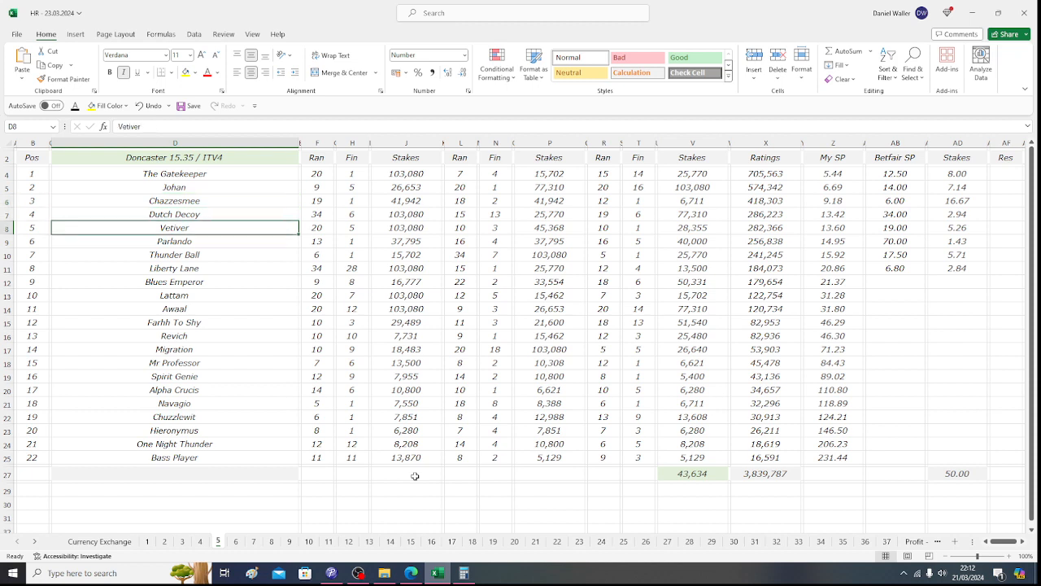
left_click(174, 254)
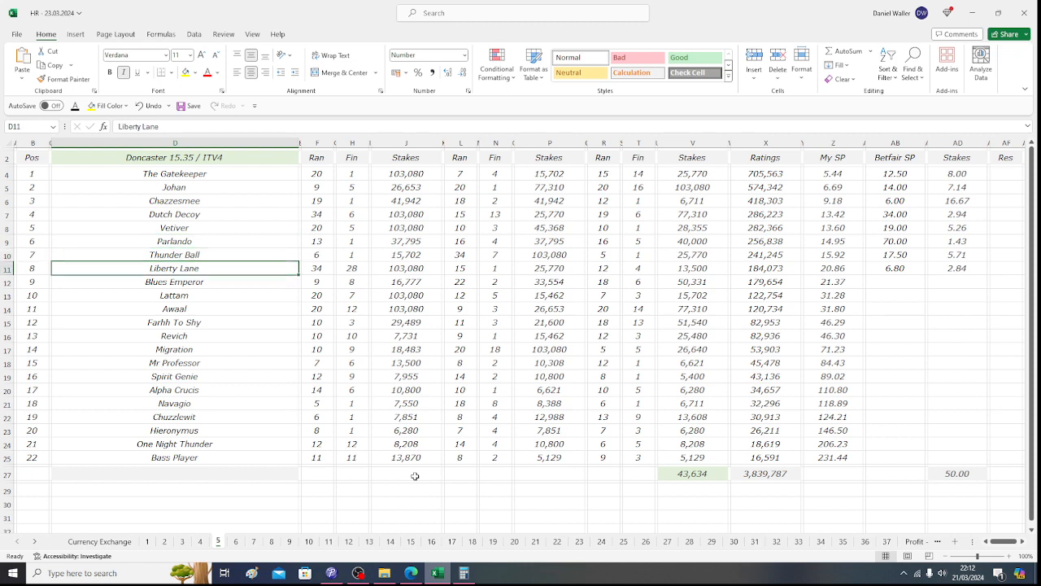
left_click(174, 227)
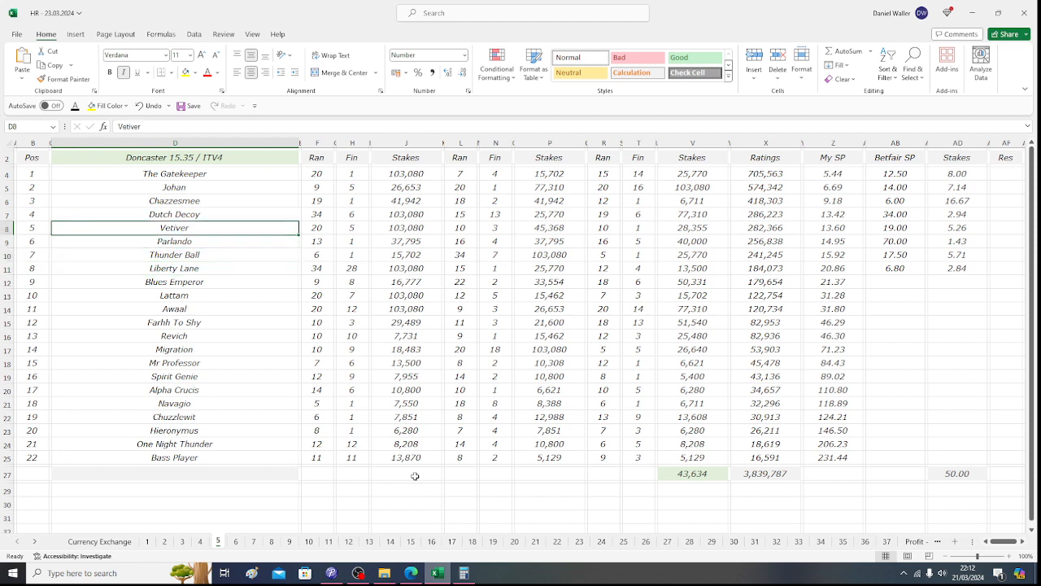
left_click(176, 156)
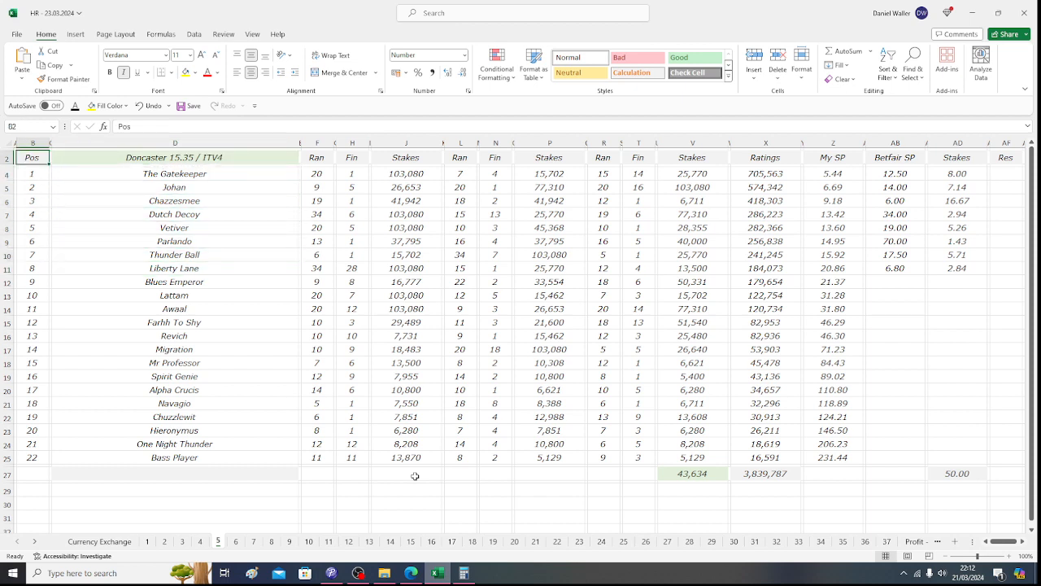
mouse_move(279, 309)
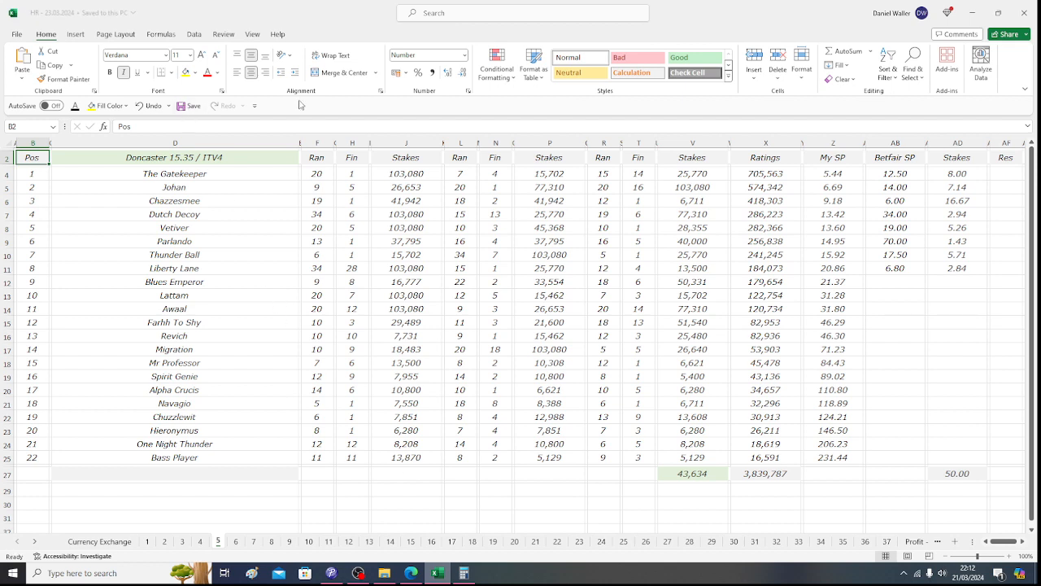
mouse_move(924, 201)
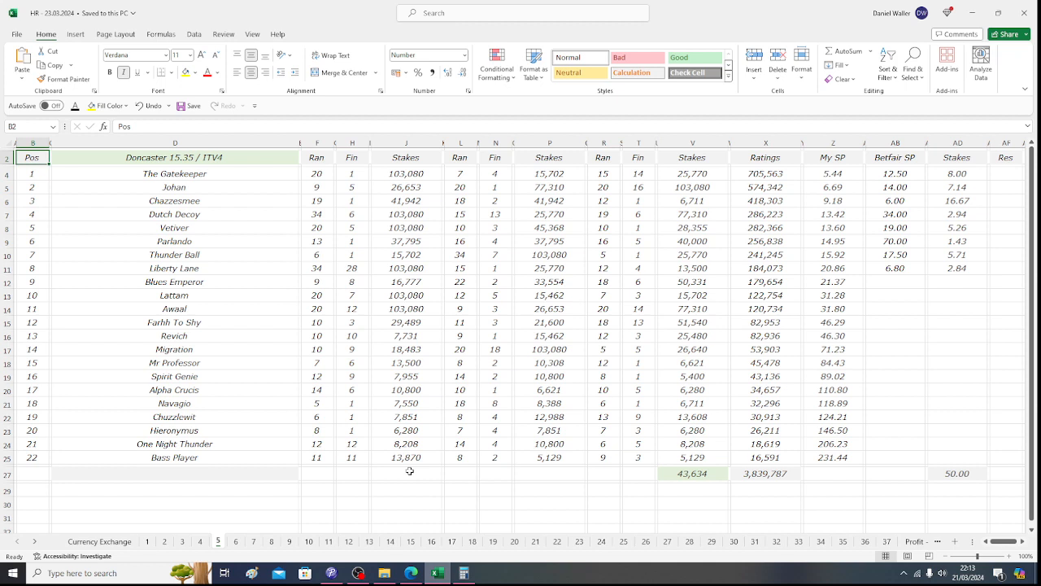
mouse_move(235, 195)
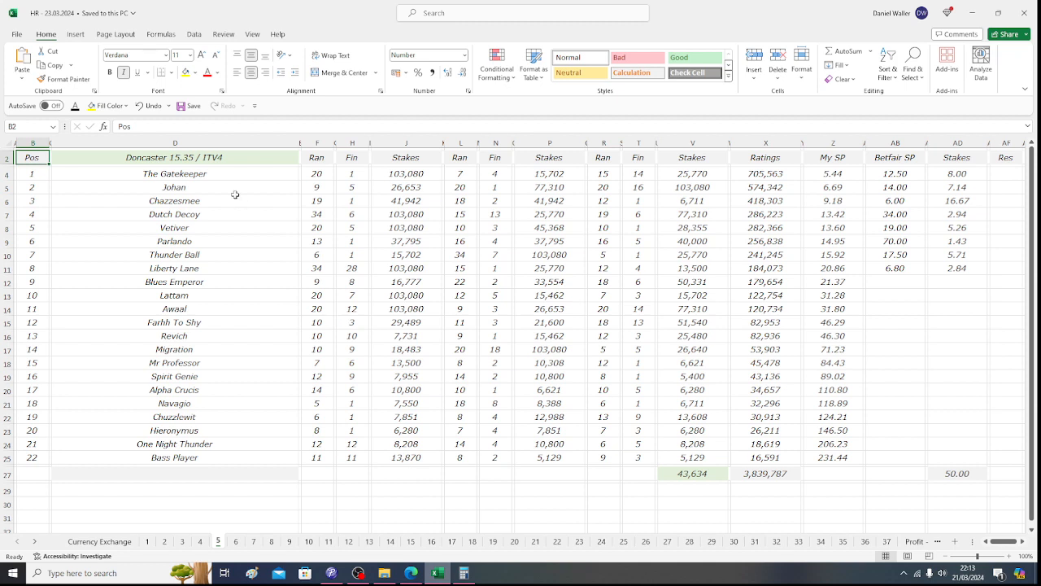
- Save the workbook and move to the Newcastle 17.30 sheet
left_click(176, 156)
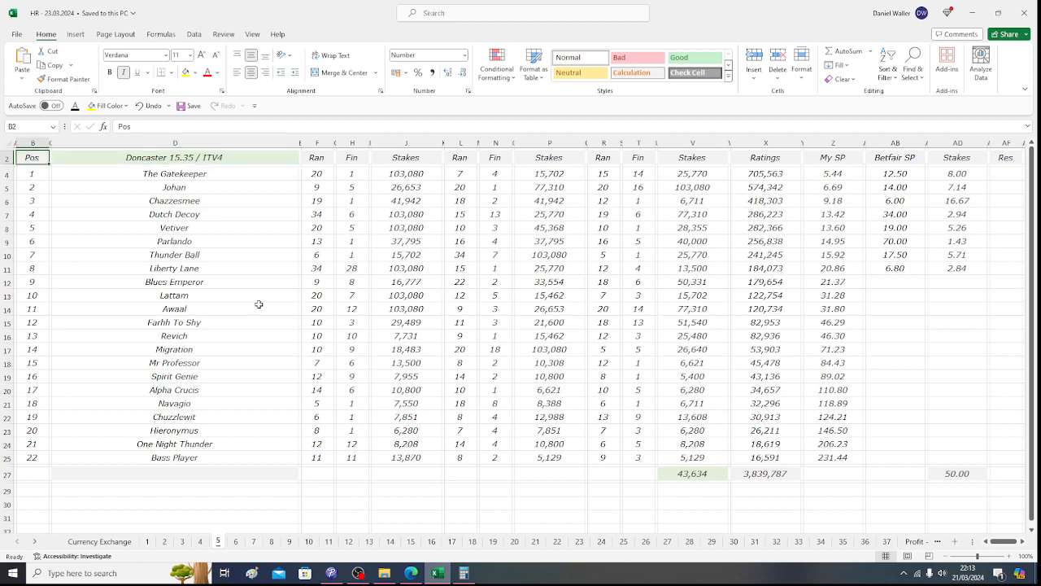
mouse_move(260, 309)
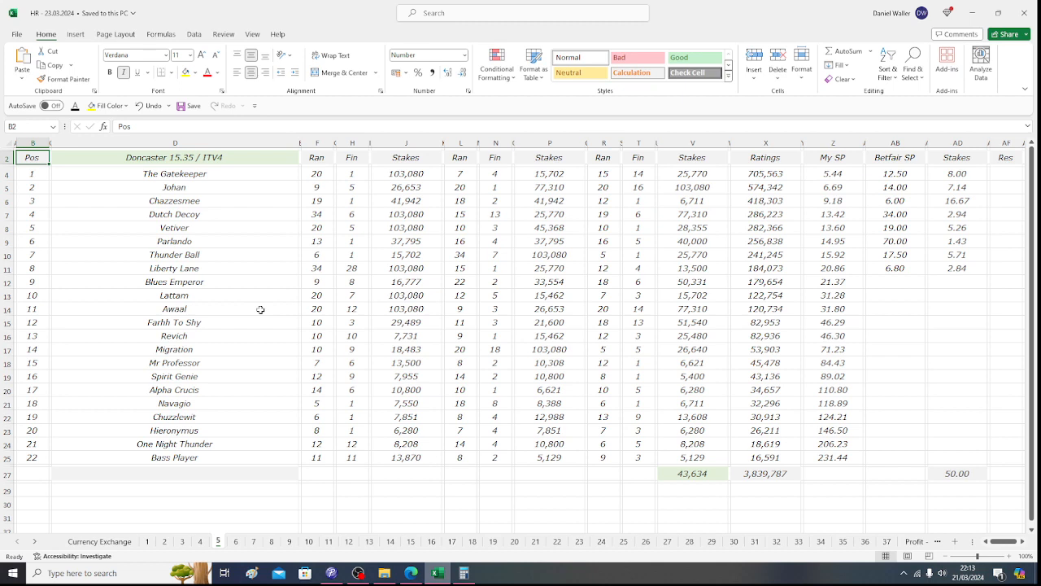
mouse_move(642, 503)
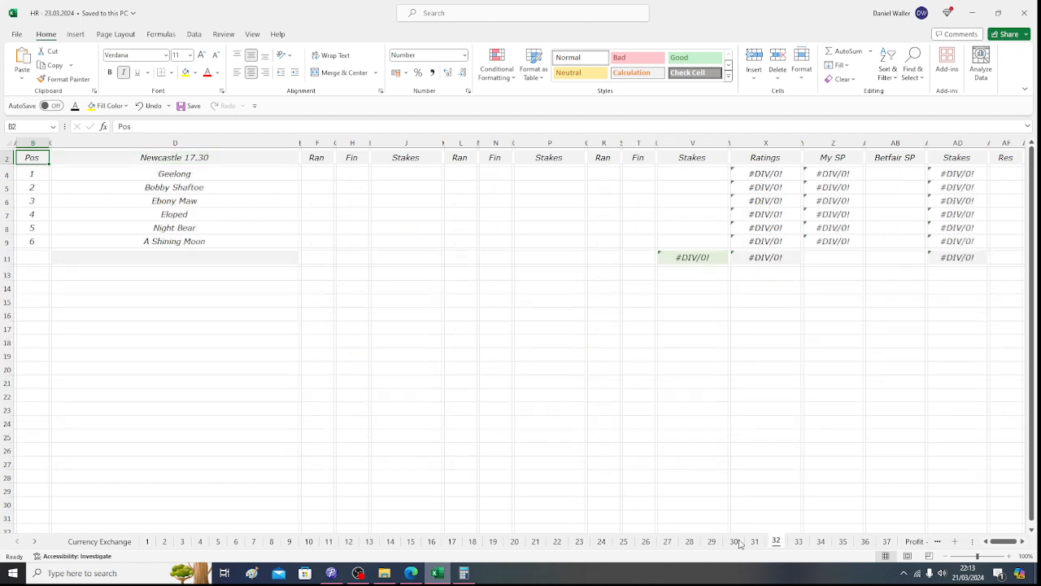
- Switch to the Wolverhampton 18.15 race sheet with its eight empty runner rows
left_click(644, 540)
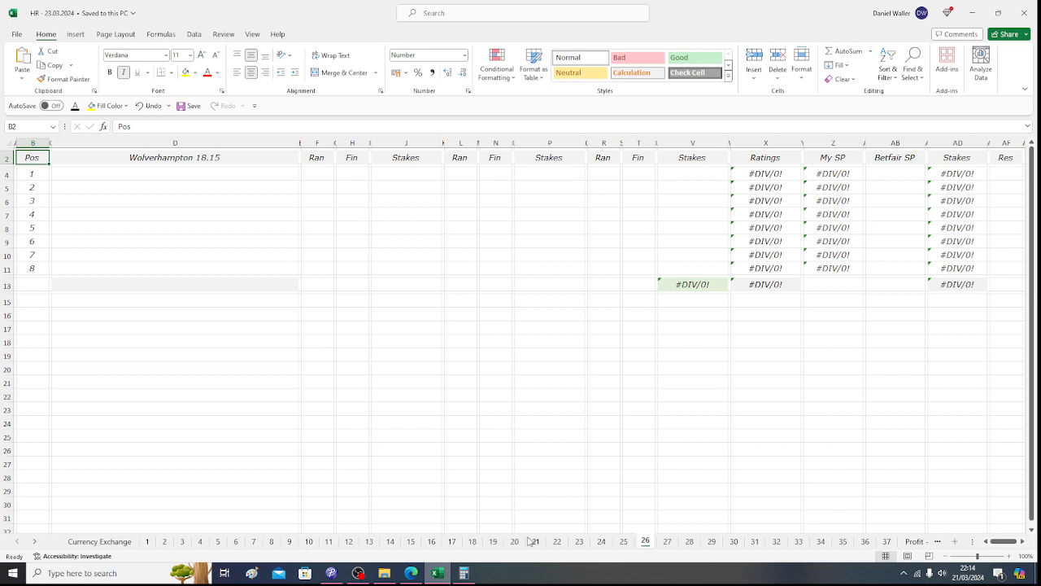
mouse_move(404, 440)
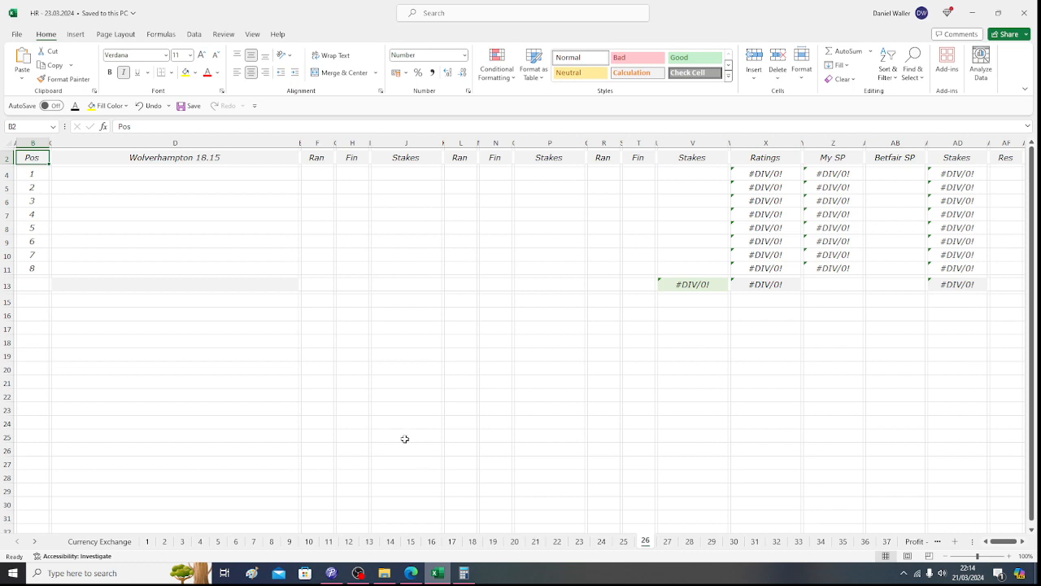
mouse_move(241, 523)
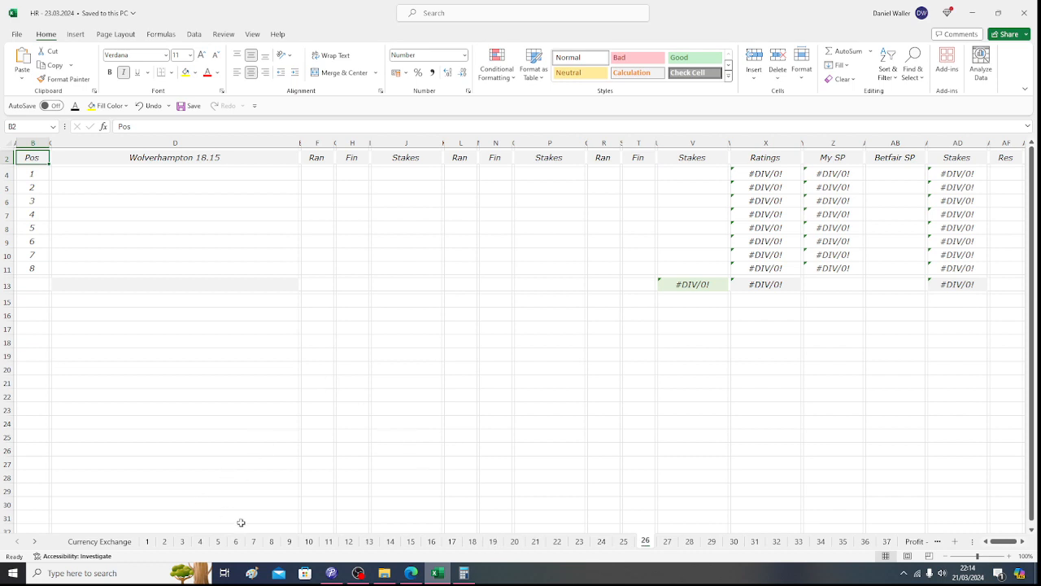